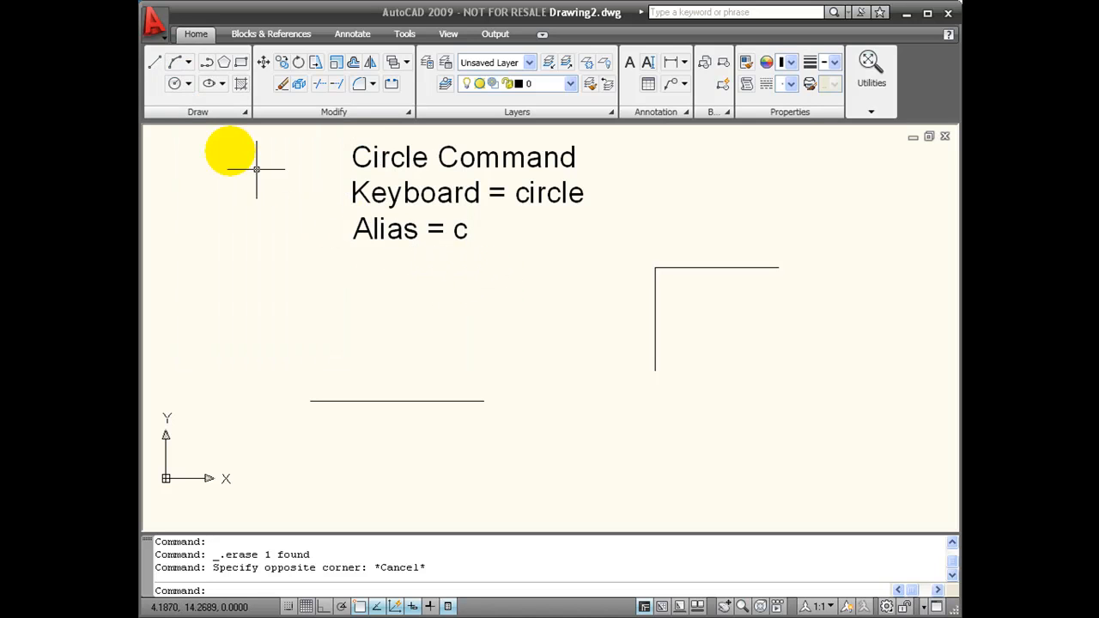
{"action": "mouse_move", "coordinate": [175, 82]}
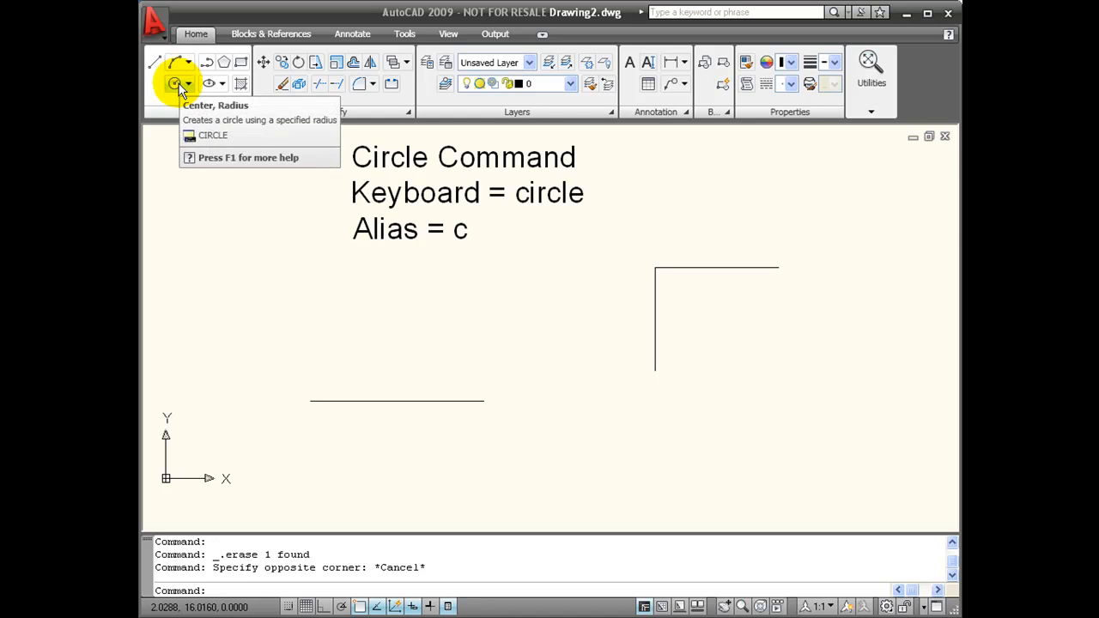
{"action": "mouse_move", "coordinate": [614, 258]}
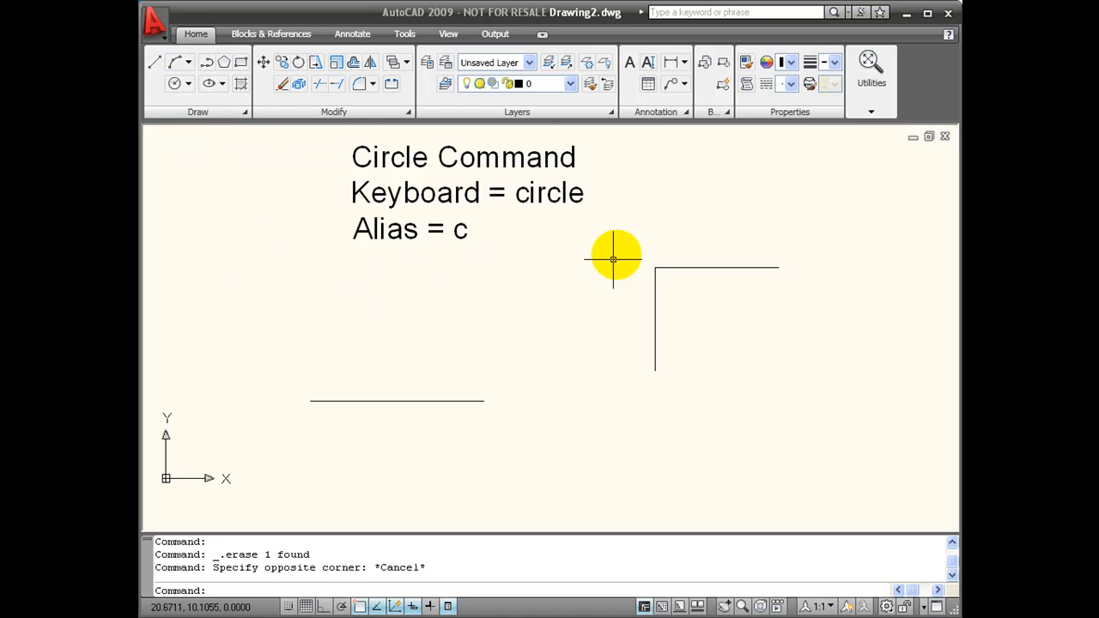
{"action": "mouse_move", "coordinate": [532, 309]}
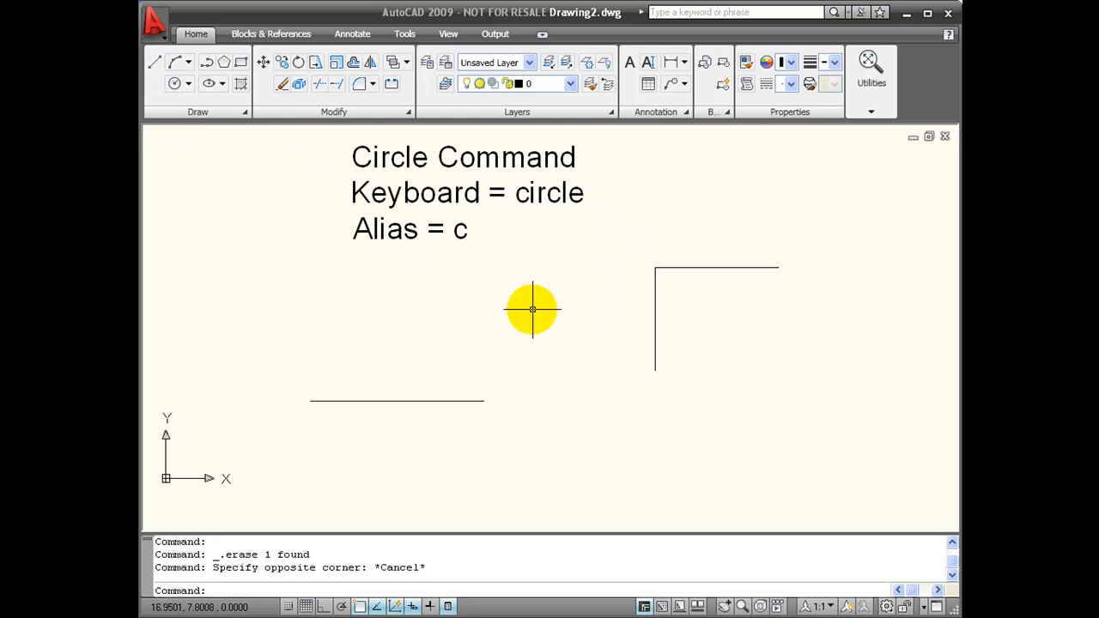
- Draw a radius-2 circle centred on the horizontal line's left endpoint using the C command
{"action": "type", "text": "c"}
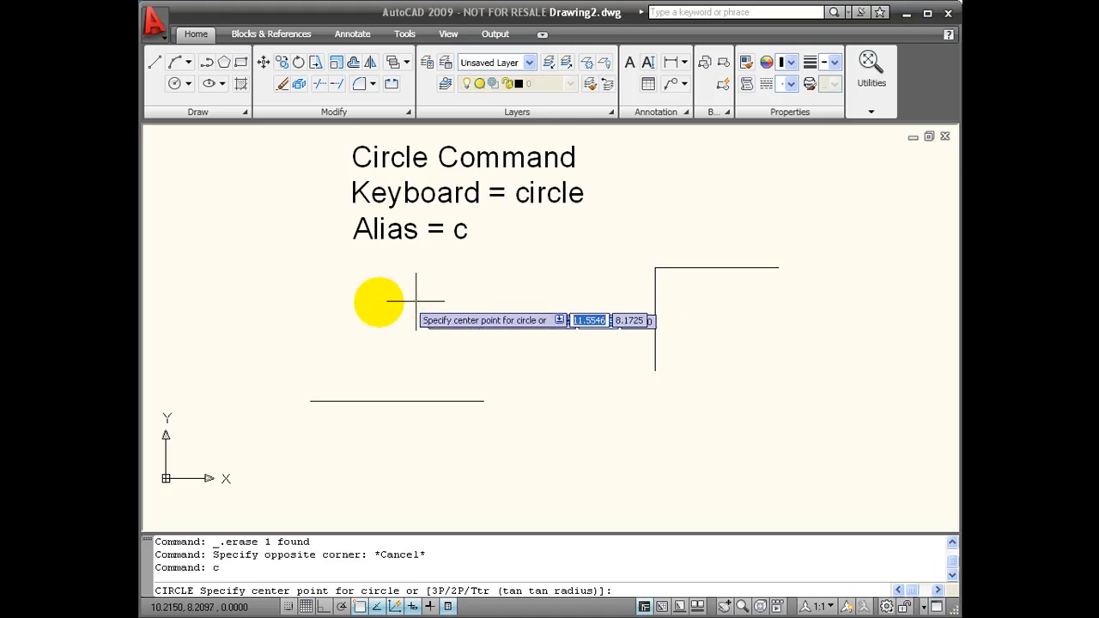
{"action": "mouse_move", "coordinate": [323, 305]}
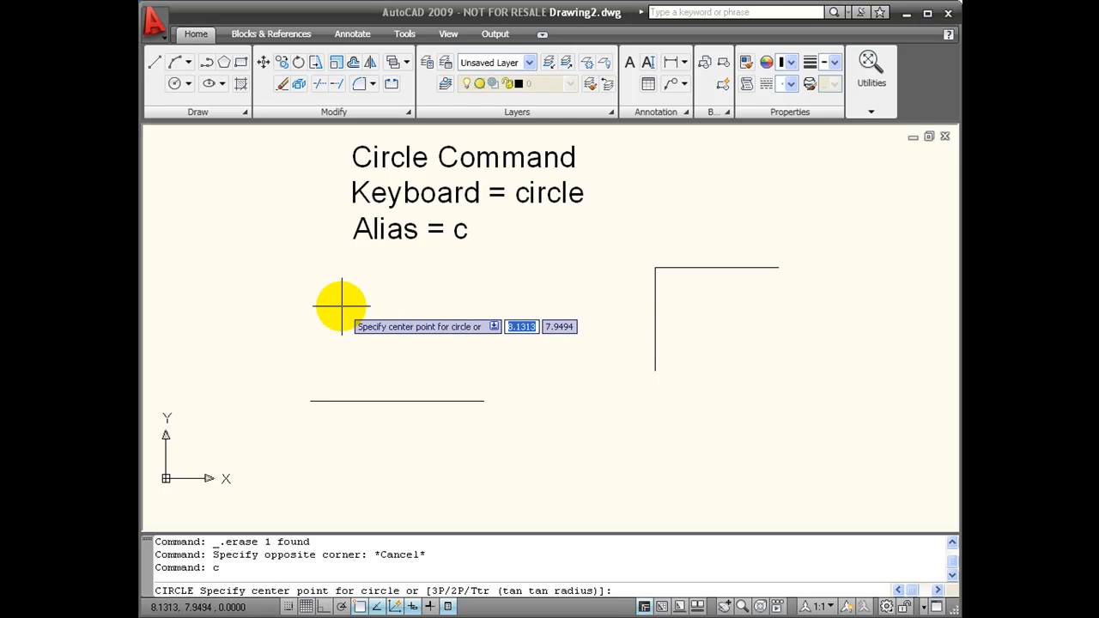
{"action": "mouse_move", "coordinate": [340, 308]}
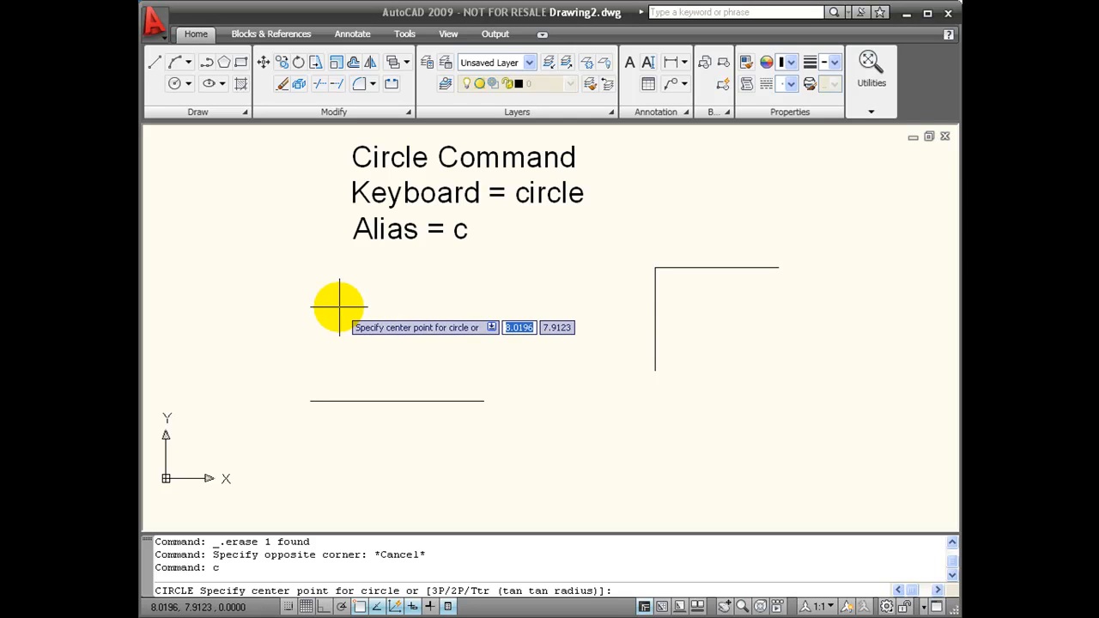
{"action": "mouse_move", "coordinate": [261, 284]}
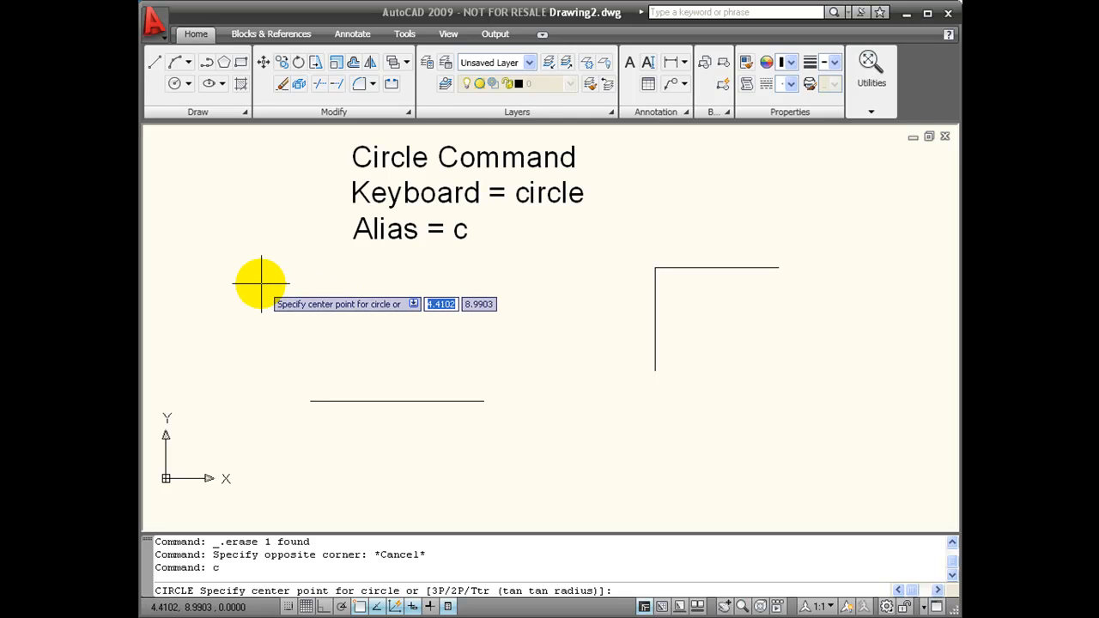
{"action": "mouse_move", "coordinate": [309, 402]}
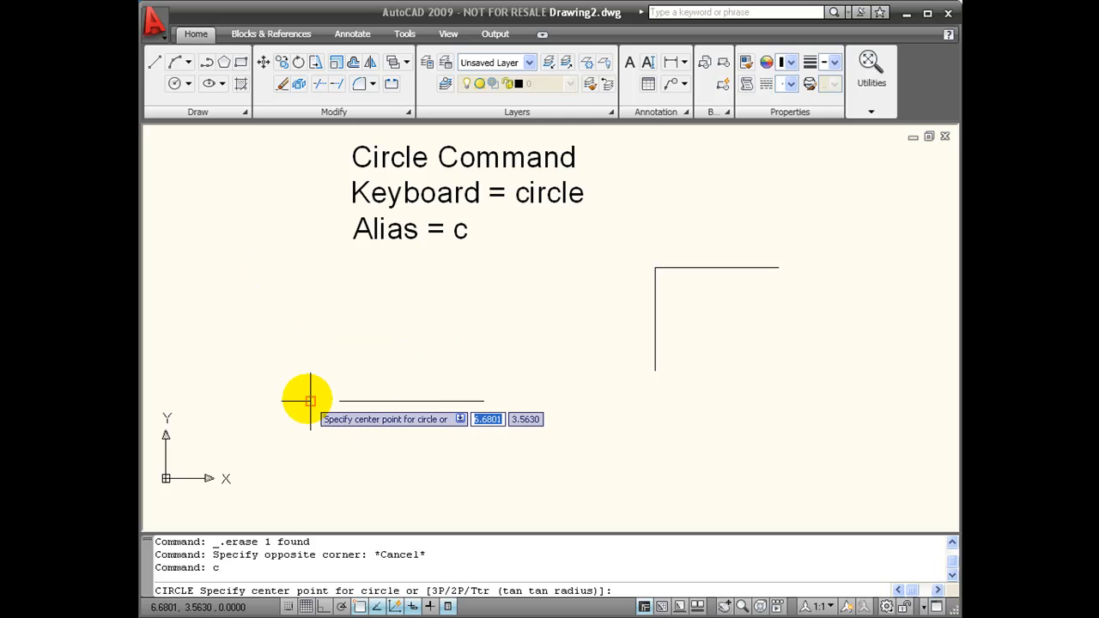
{"action": "left_click", "coordinate": [309, 401]}
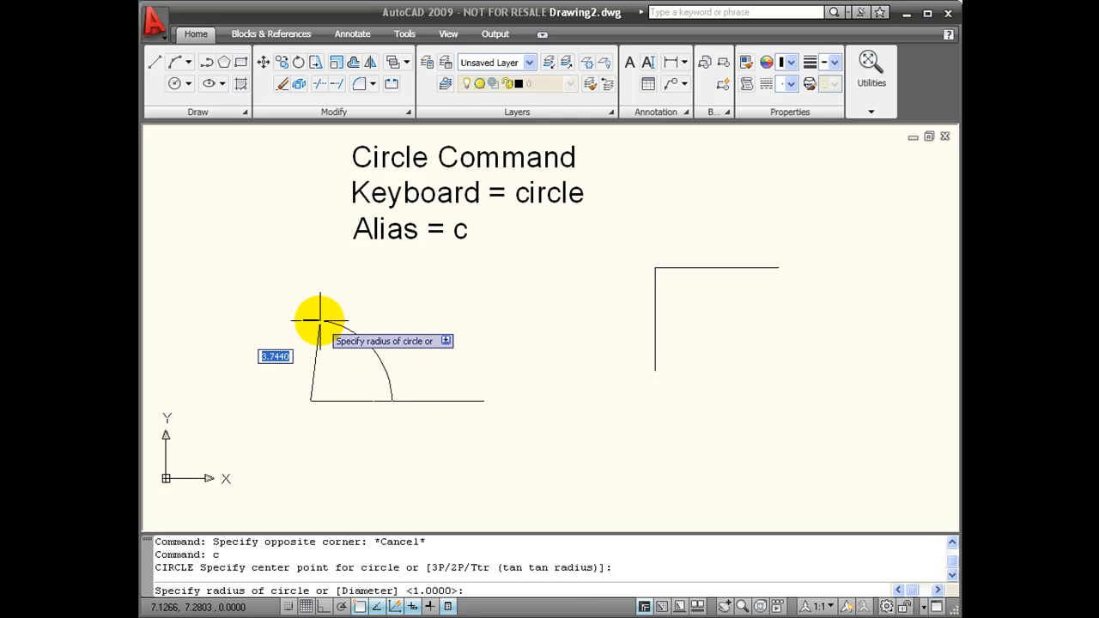
{"action": "mouse_move", "coordinate": [369, 296]}
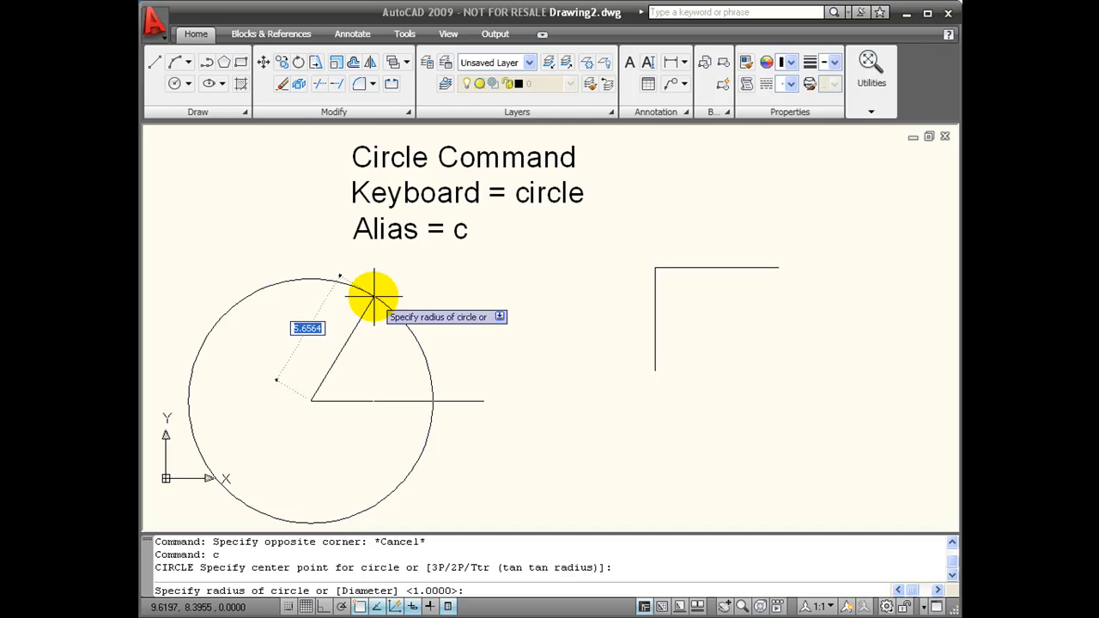
{"action": "type", "text": "2"}
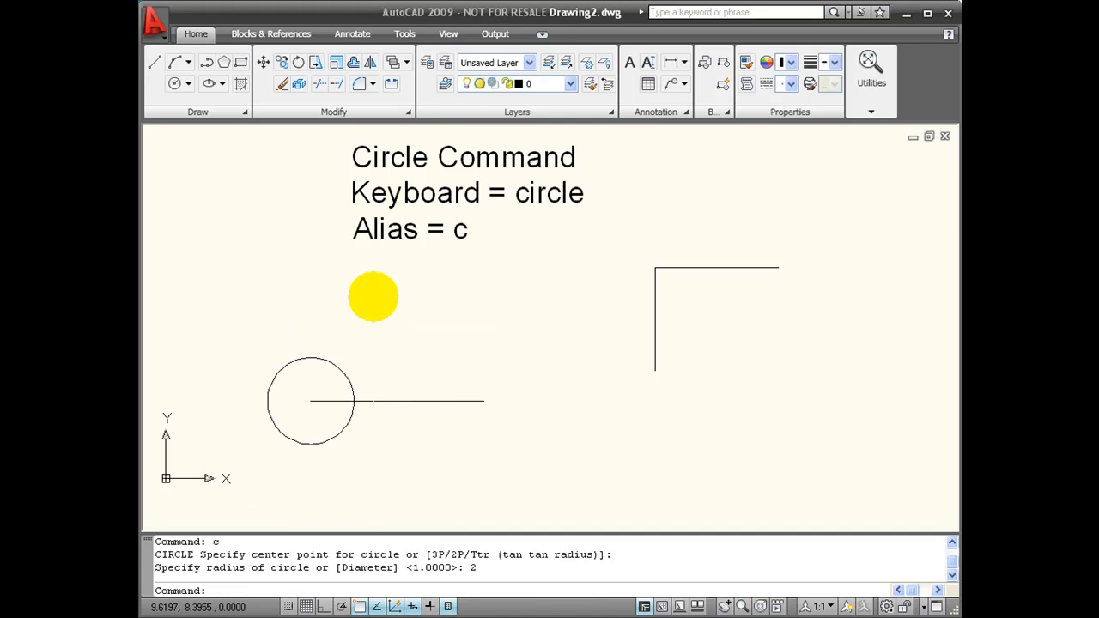
{"action": "mouse_move", "coordinate": [340, 364]}
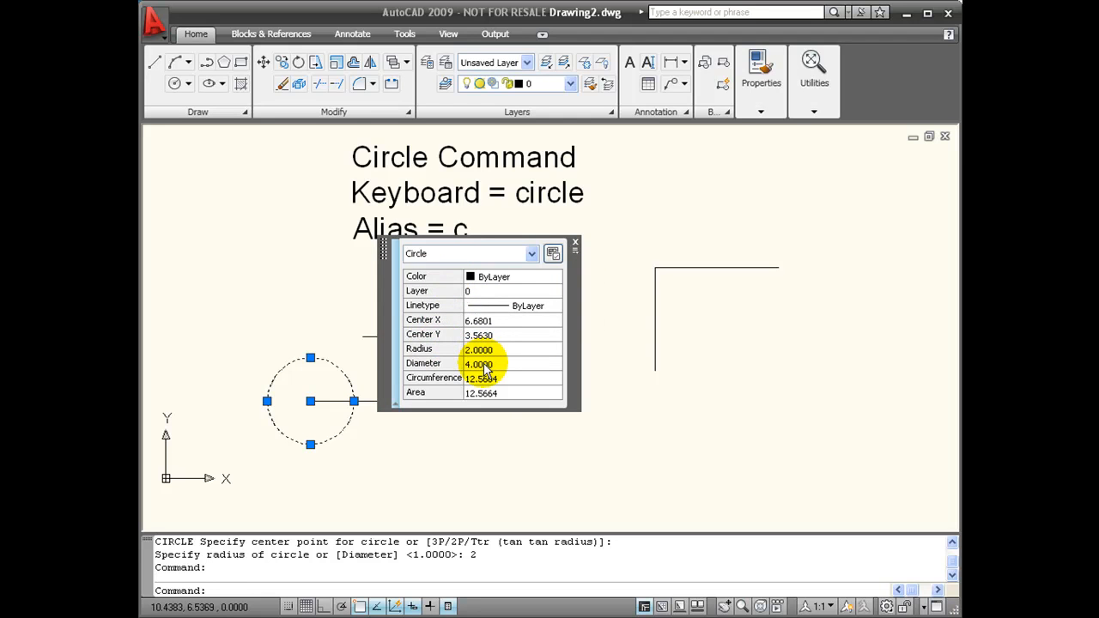
{"action": "left_click", "coordinate": [574, 241]}
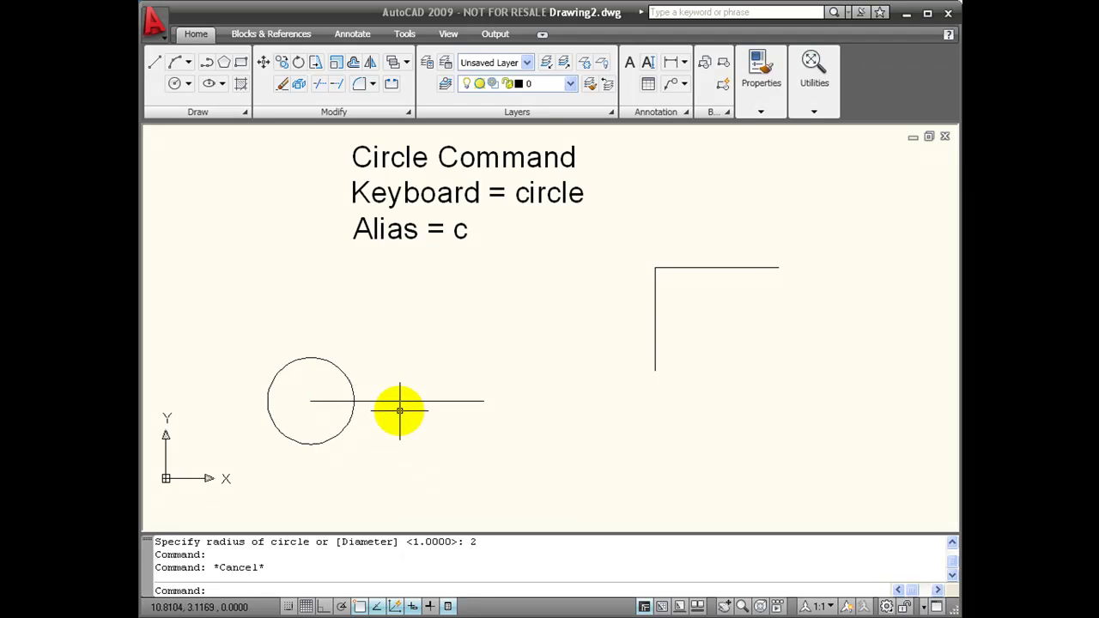
{"action": "mouse_move", "coordinate": [445, 288]}
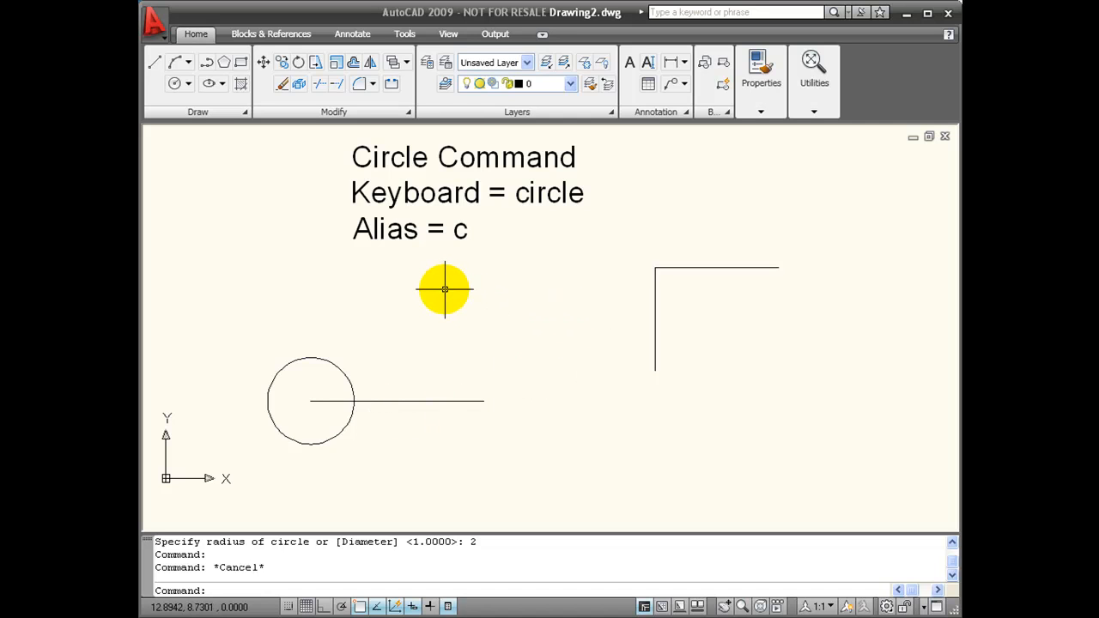
{"action": "mouse_move", "coordinate": [175, 83]}
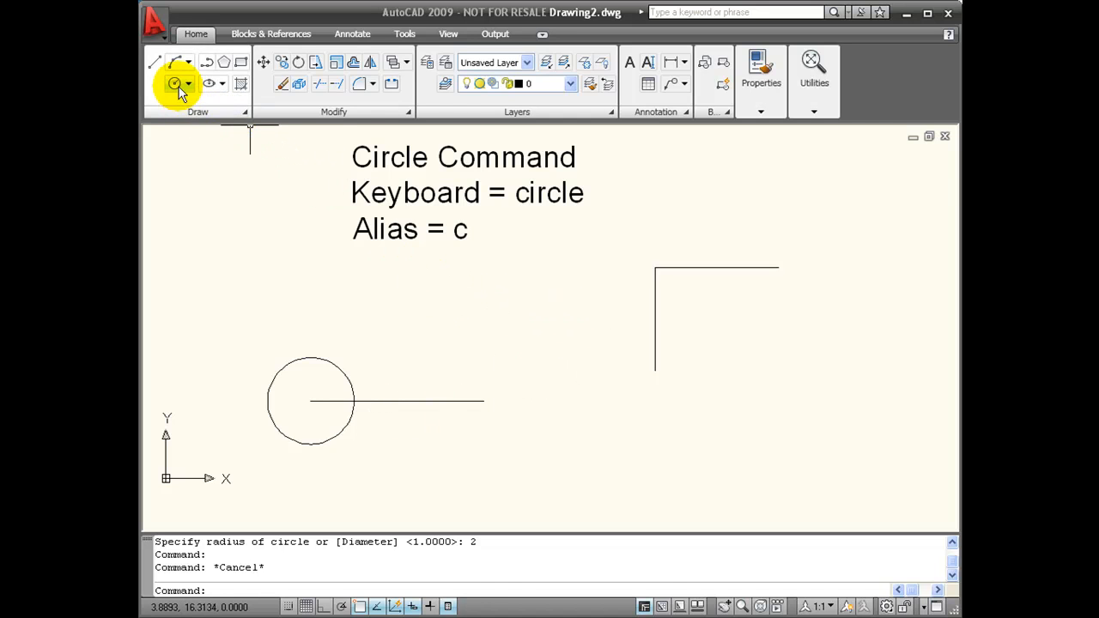
- Start a Center, Radius circle from the Draw panel centred on the line's left end
{"action": "left_click", "coordinate": [175, 82]}
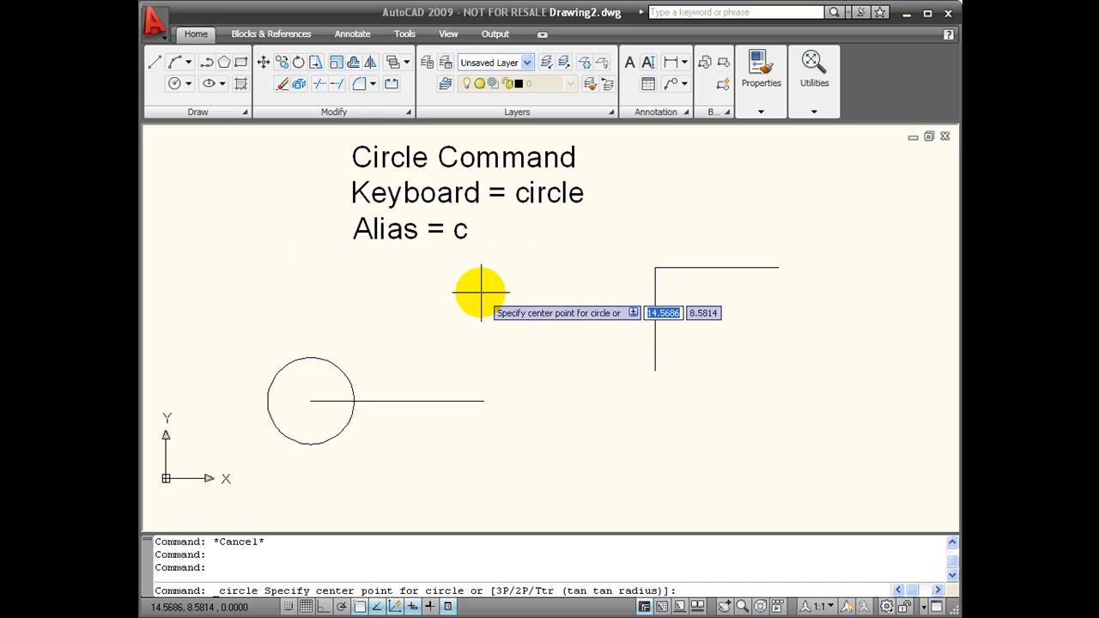
{"action": "mouse_move", "coordinate": [309, 398]}
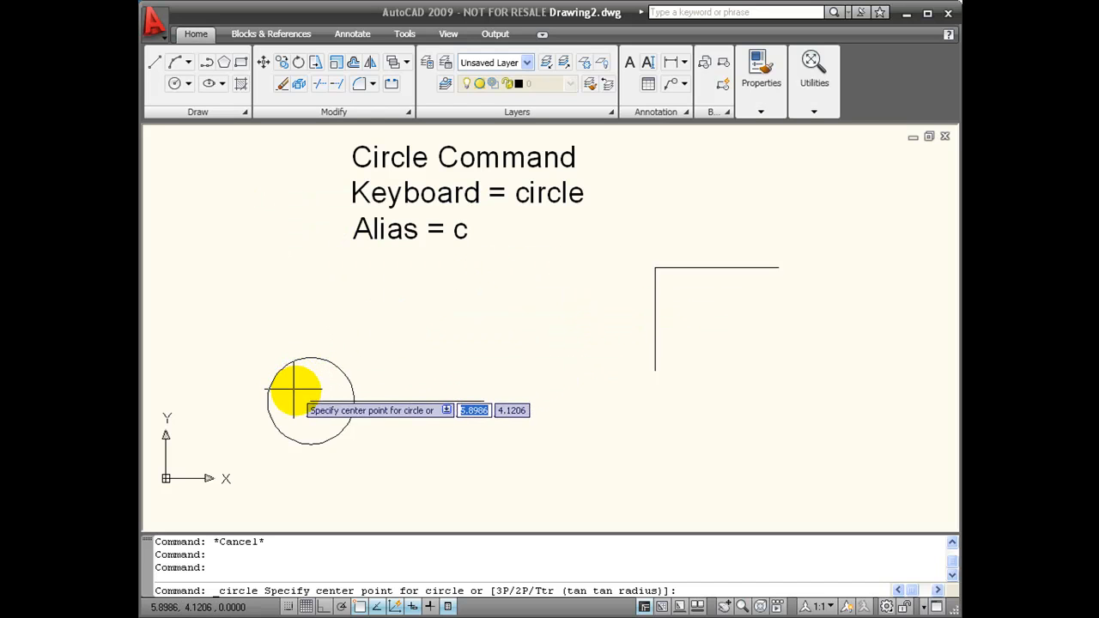
{"action": "mouse_move", "coordinate": [309, 402]}
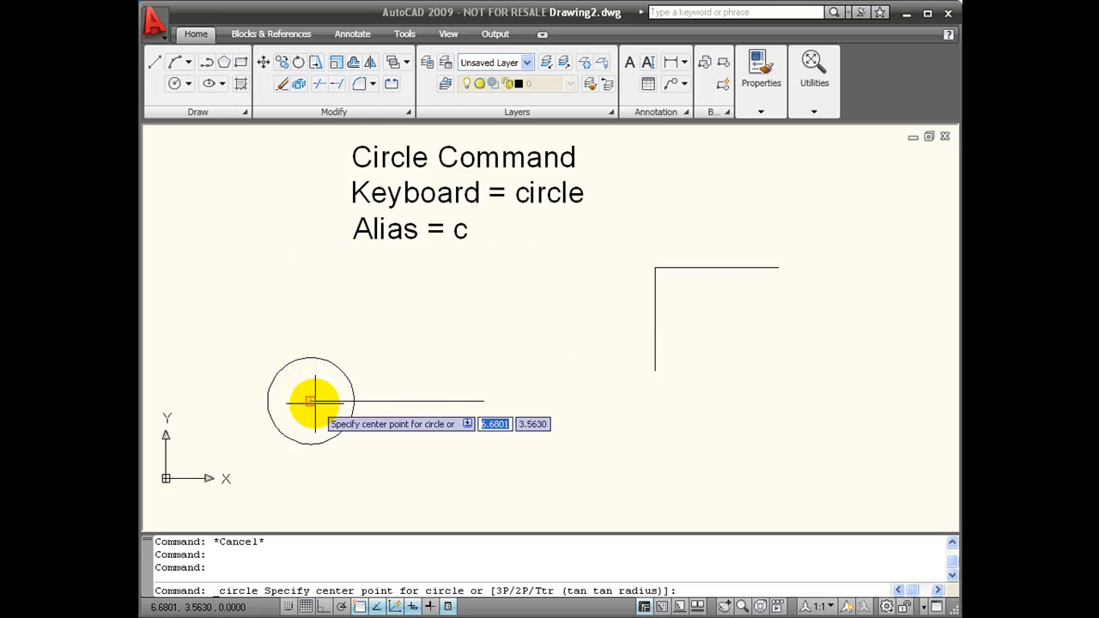
{"action": "left_click", "coordinate": [311, 402]}
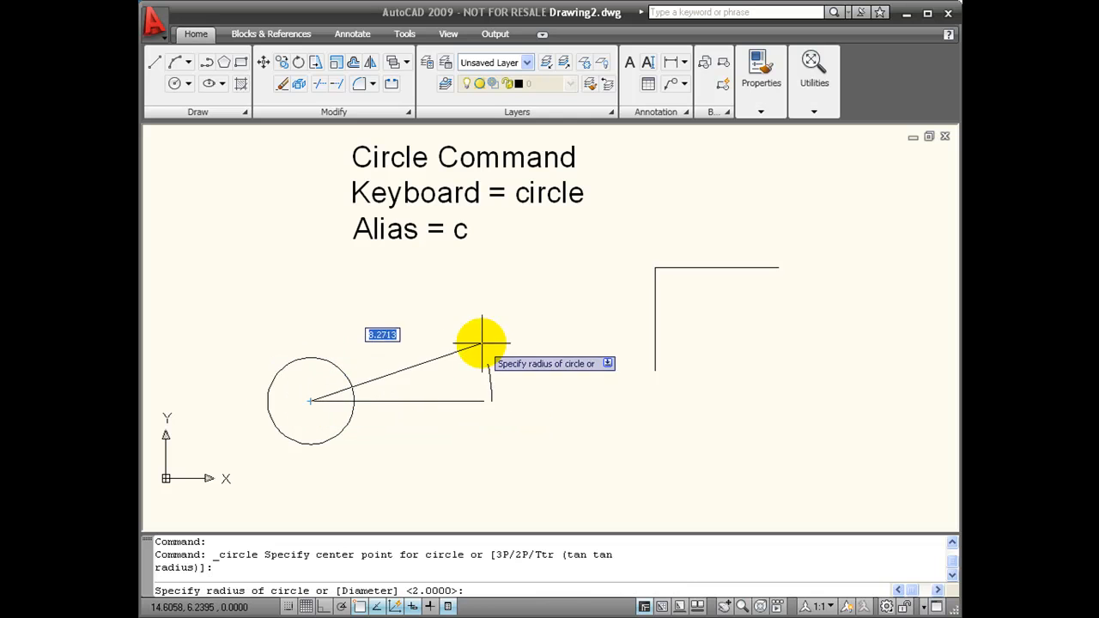
{"action": "mouse_move", "coordinate": [450, 308]}
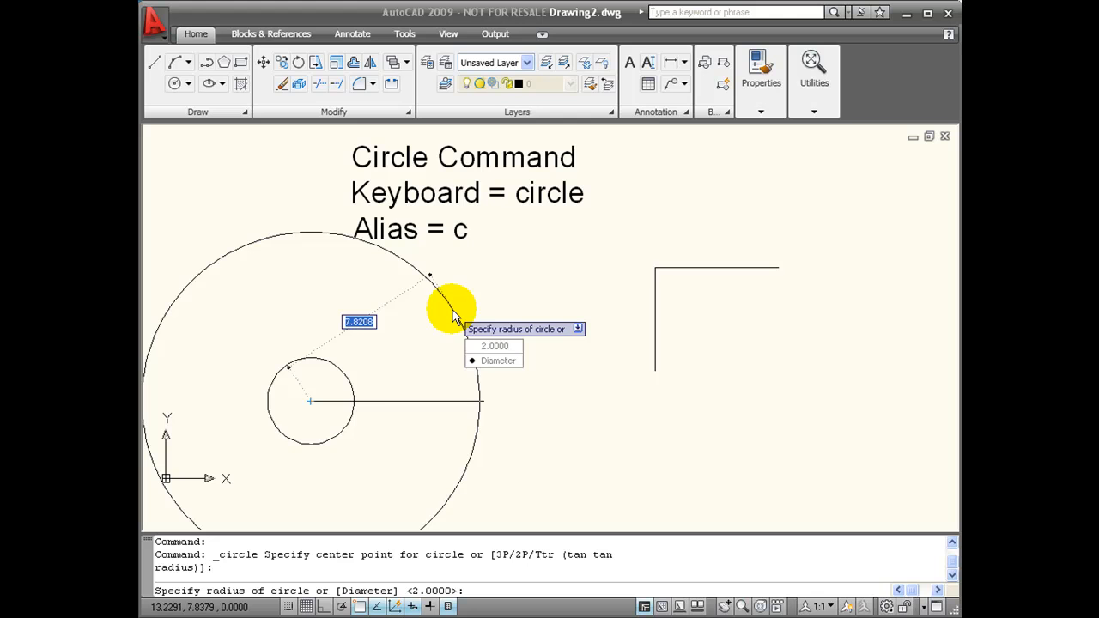
- Switch the running circle command from radius to the Diameter option via the shortcut menu
{"action": "right_click", "coordinate": [515, 284]}
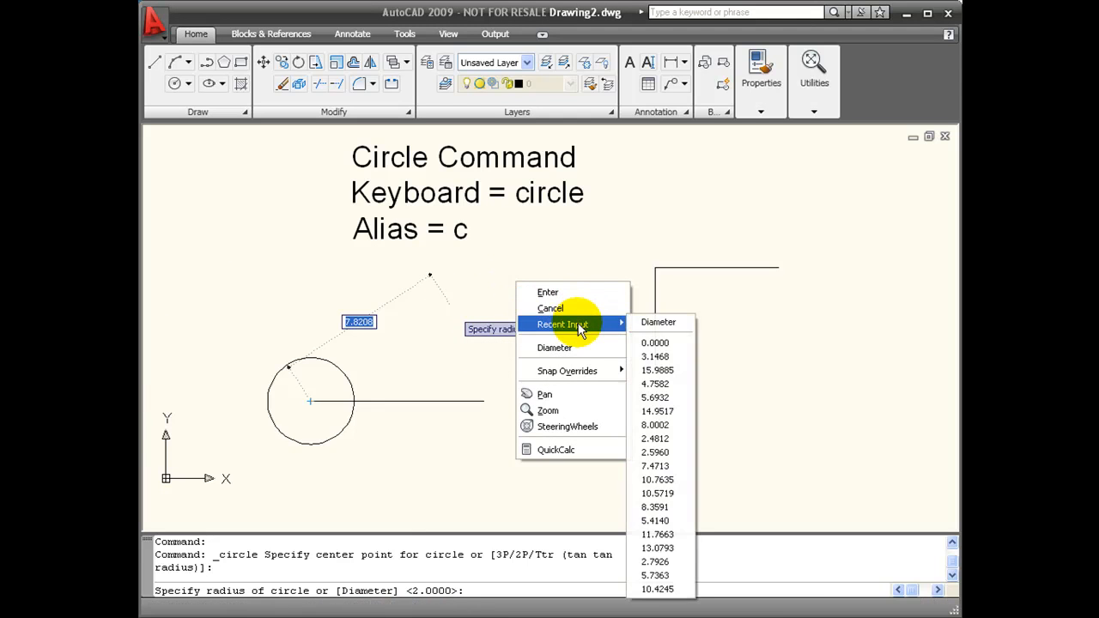
{"action": "mouse_move", "coordinate": [583, 310]}
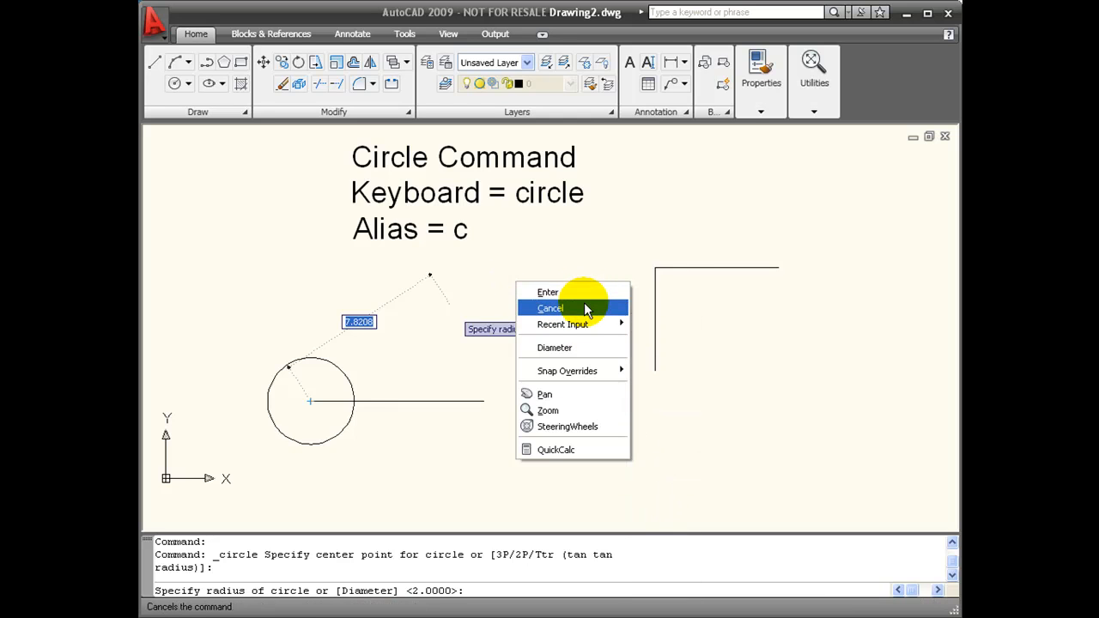
{"action": "mouse_move", "coordinate": [584, 292]}
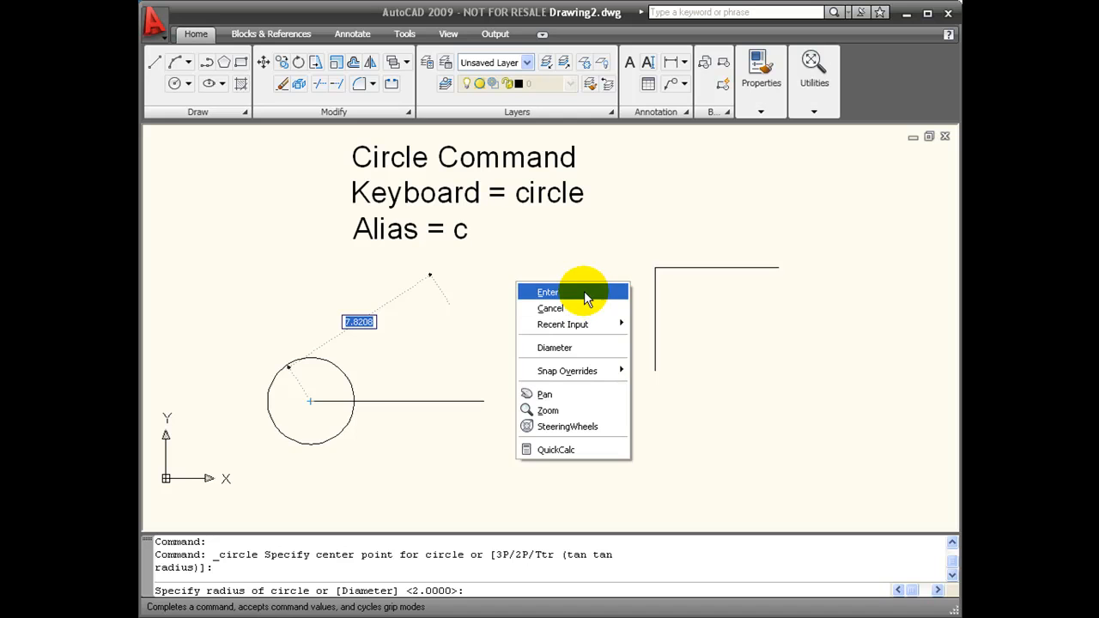
{"action": "mouse_move", "coordinate": [590, 347]}
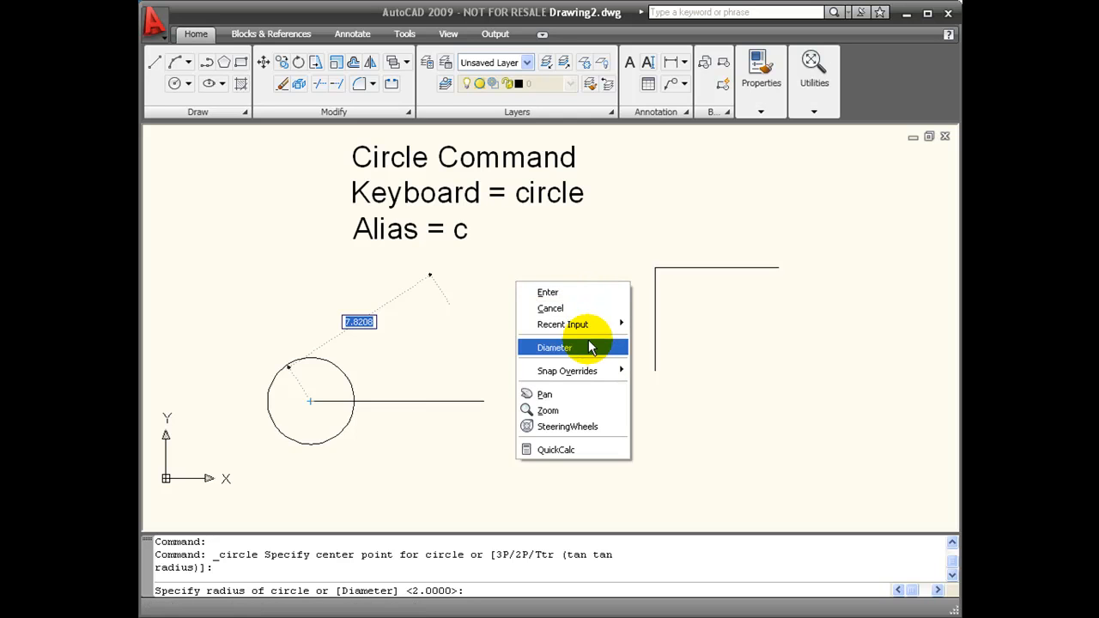
{"action": "left_click", "coordinate": [555, 347]}
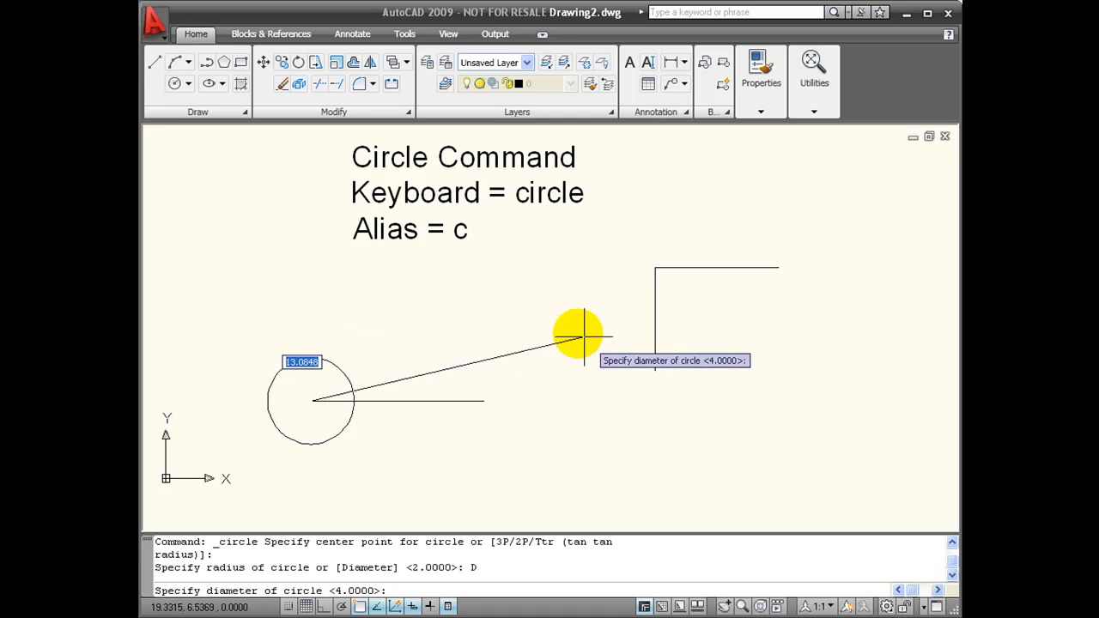
{"action": "mouse_move", "coordinate": [450, 296]}
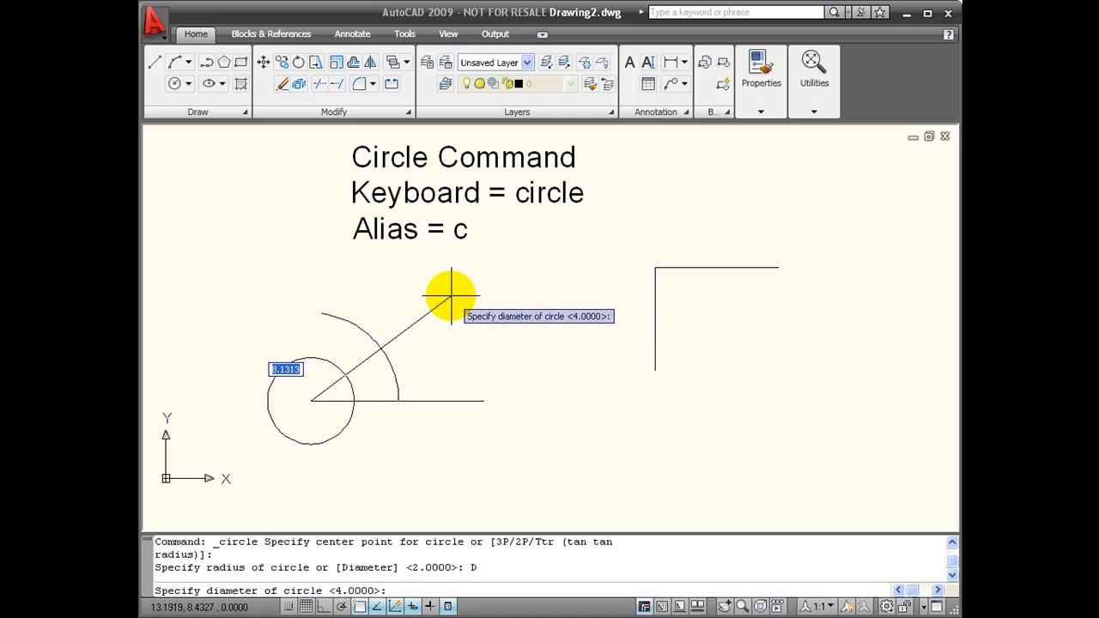
{"action": "mouse_move", "coordinate": [195, 299]}
{"action": "type", "text": "2"}
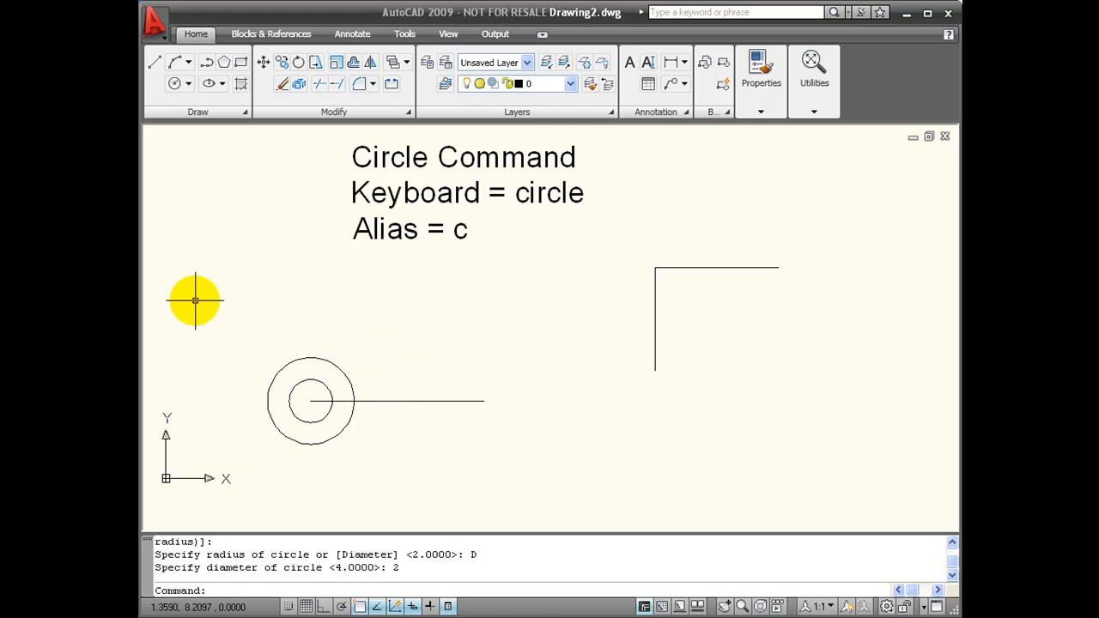
{"action": "mouse_move", "coordinate": [342, 311]}
{"action": "type", "text": "u"}
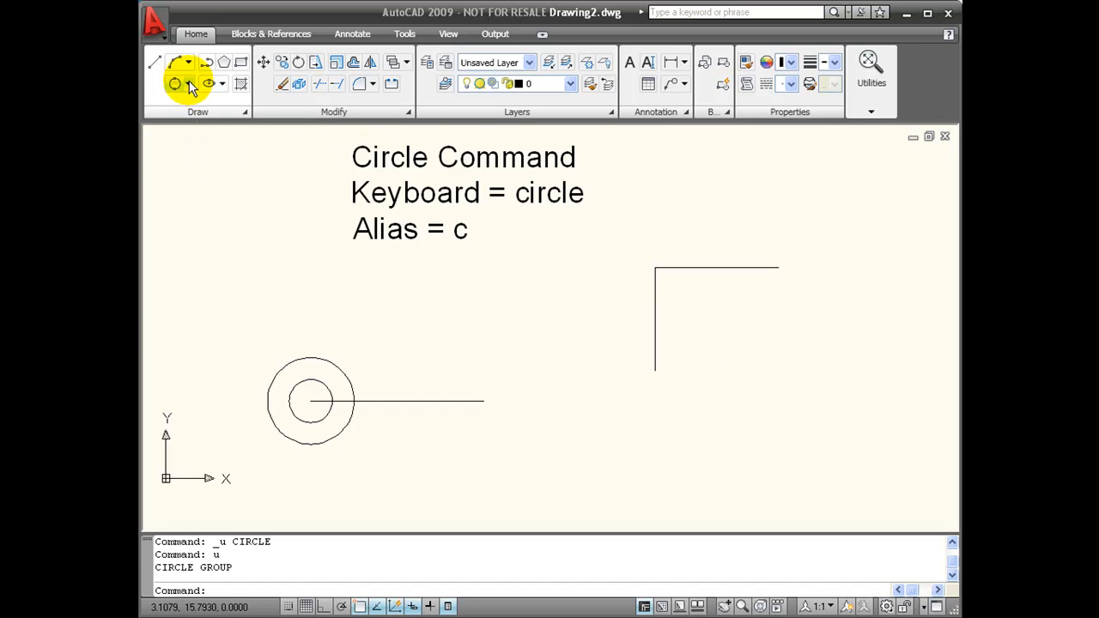
- Show the Circle flyout listing all circle-drawing methods
{"action": "left_click", "coordinate": [189, 85]}
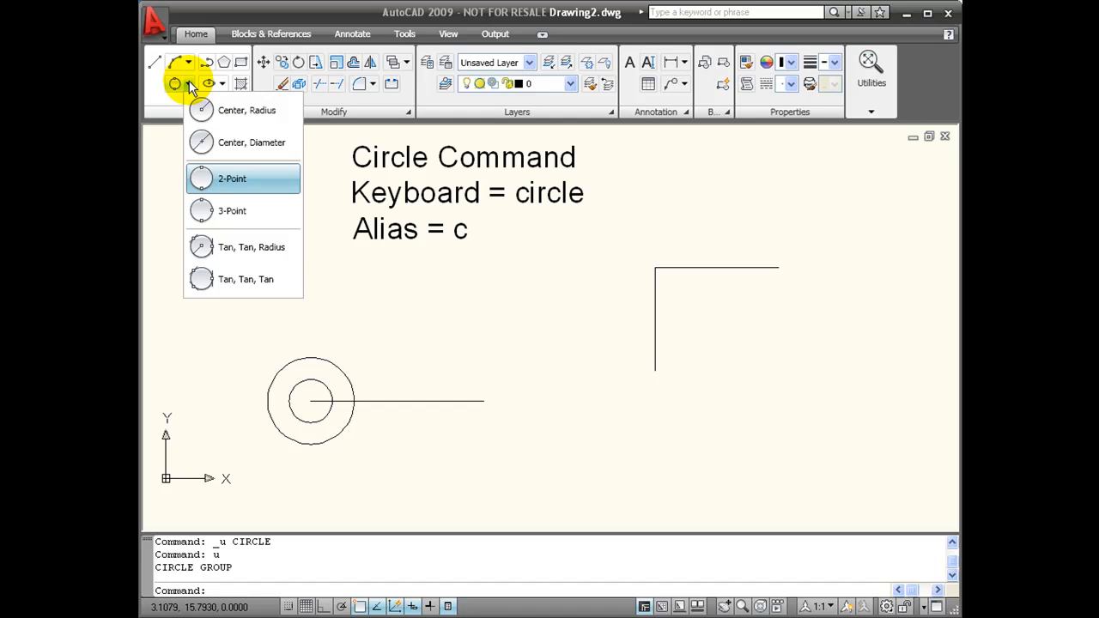
{"action": "mouse_move", "coordinate": [250, 141]}
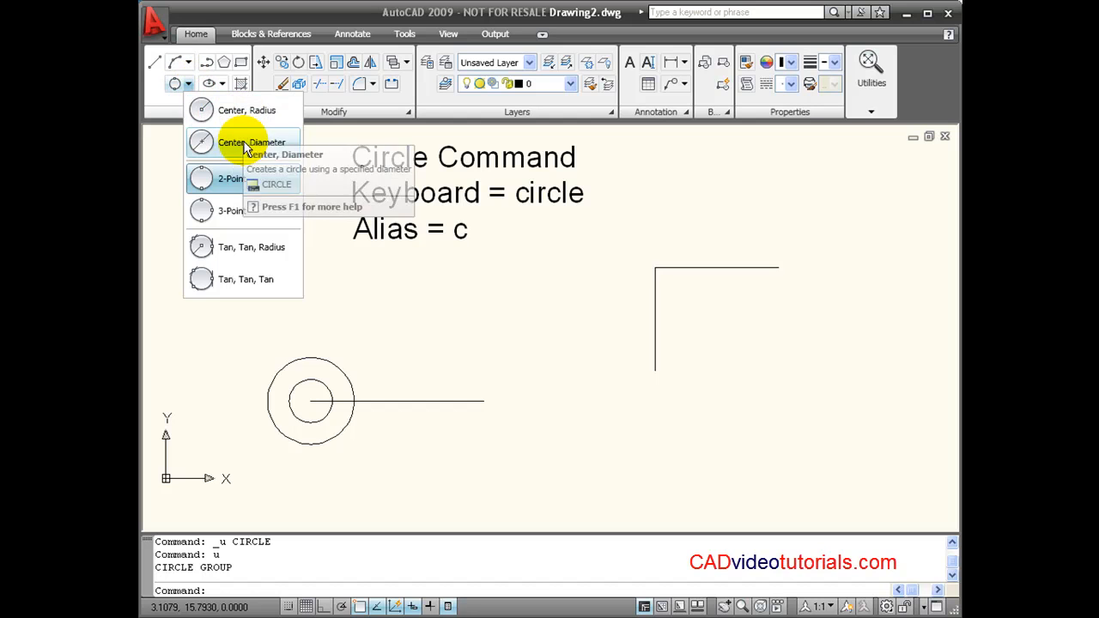
{"action": "mouse_move", "coordinate": [285, 213]}
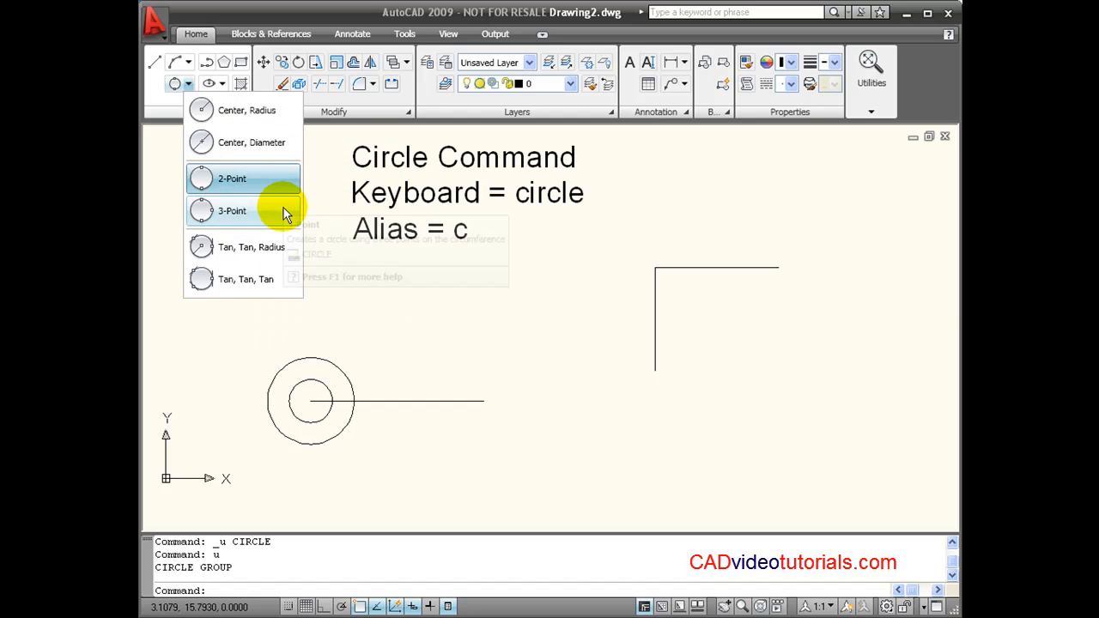
{"action": "mouse_move", "coordinate": [283, 283]}
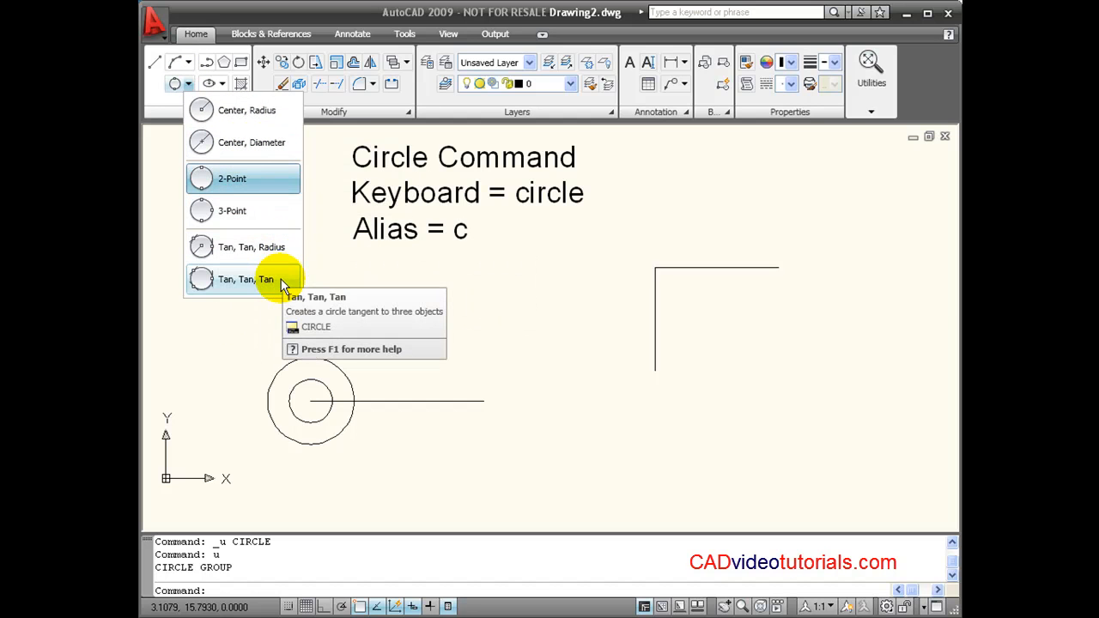
{"action": "mouse_move", "coordinate": [261, 178]}
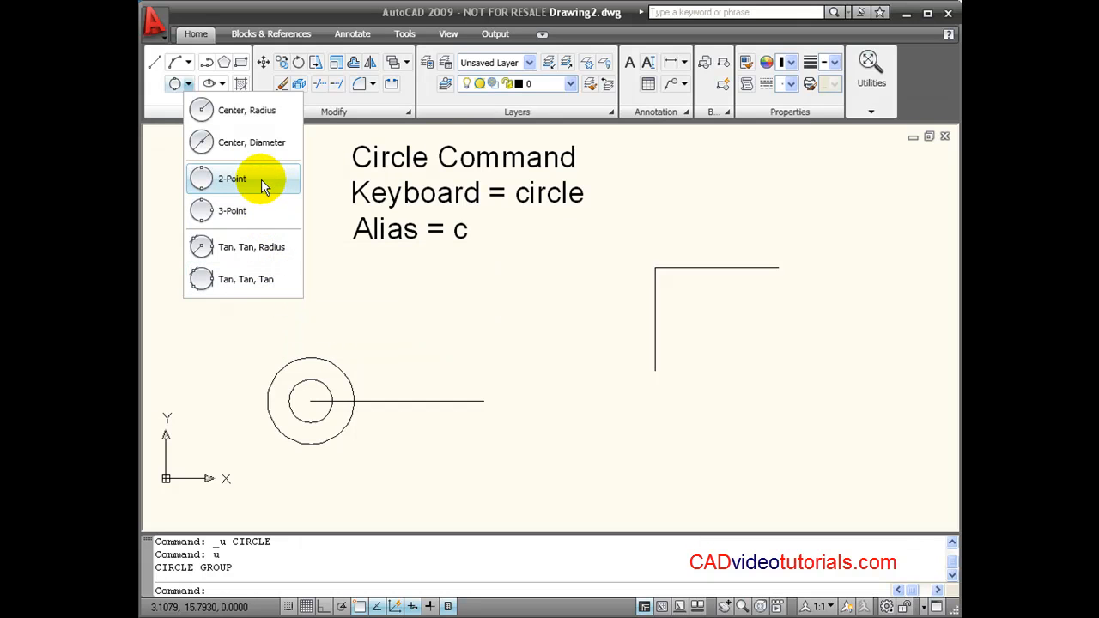
- Draw a 2-Point circle from the shared centre to the line's right endpoint
{"action": "left_click", "coordinate": [232, 178]}
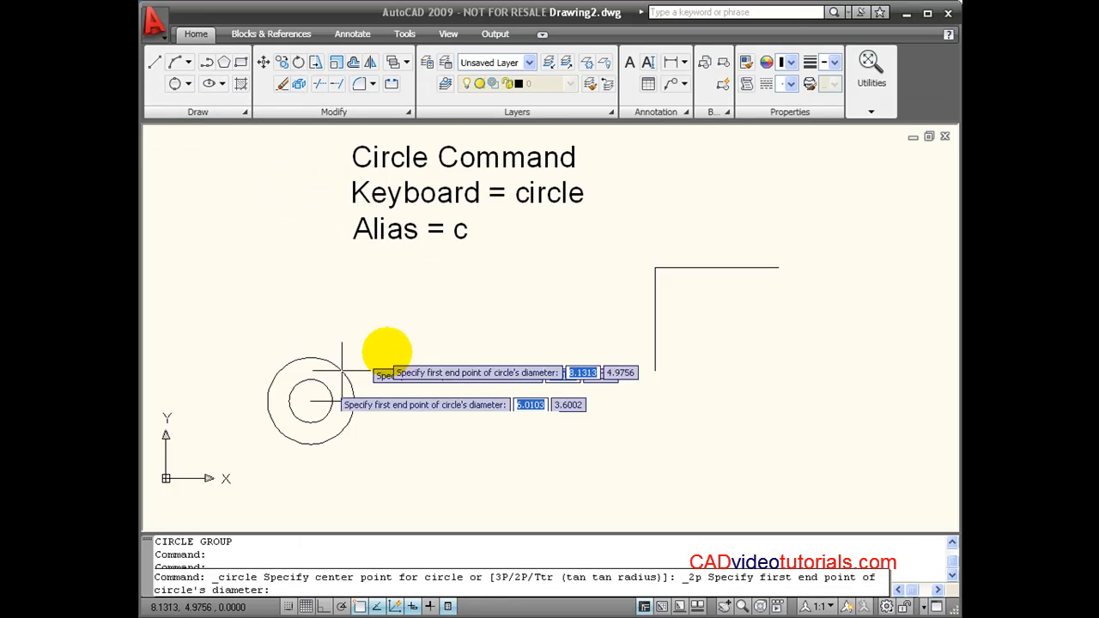
{"action": "mouse_move", "coordinate": [378, 308]}
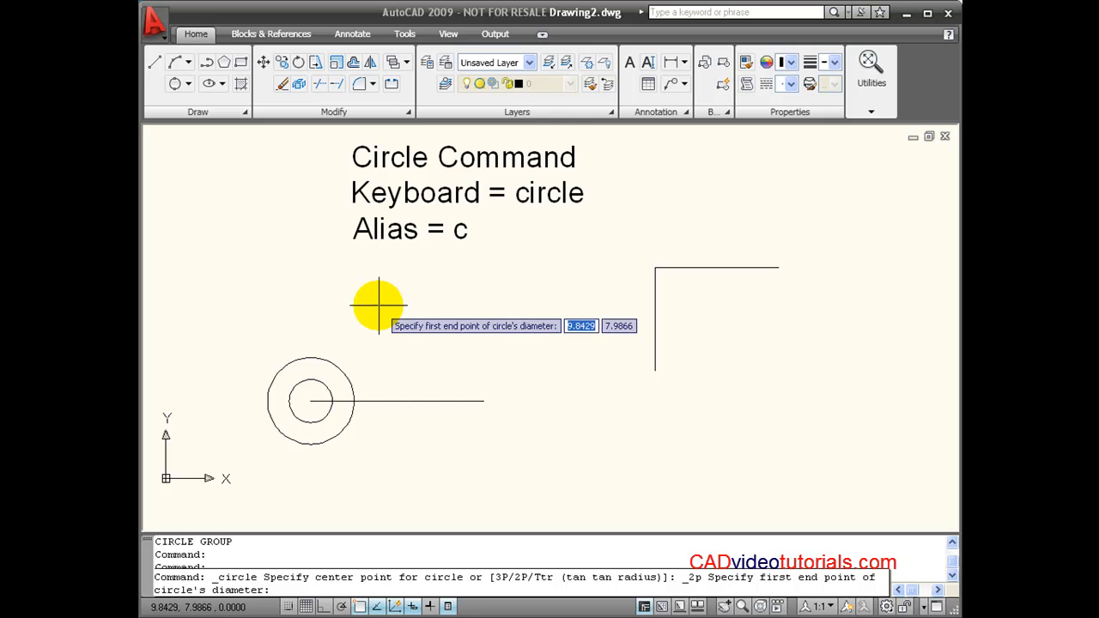
{"action": "mouse_move", "coordinate": [357, 335]}
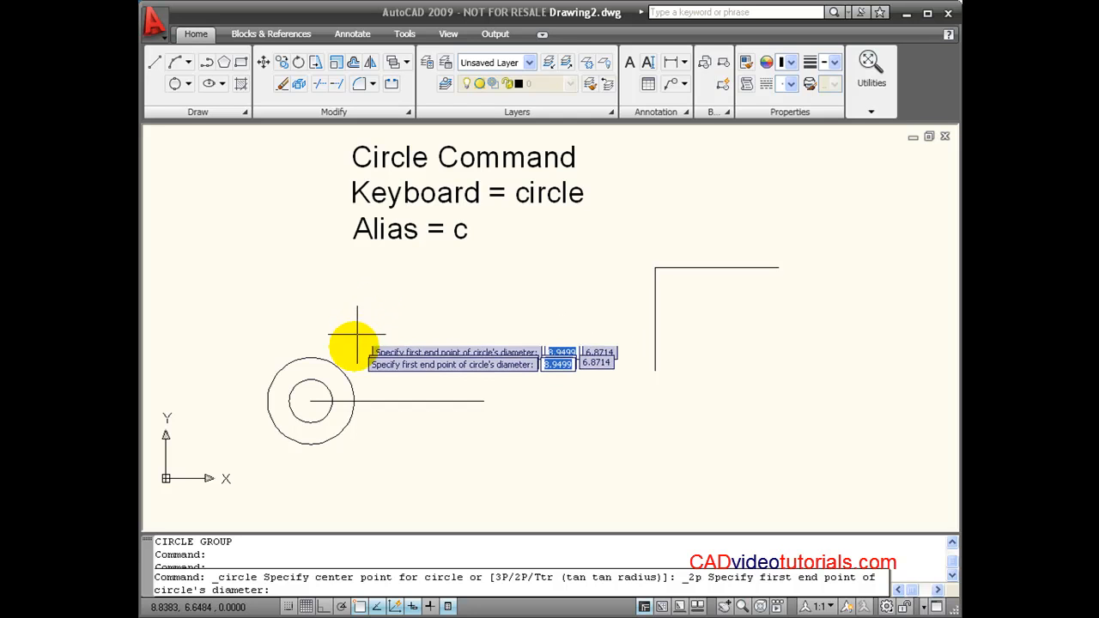
{"action": "mouse_move", "coordinate": [395, 361]}
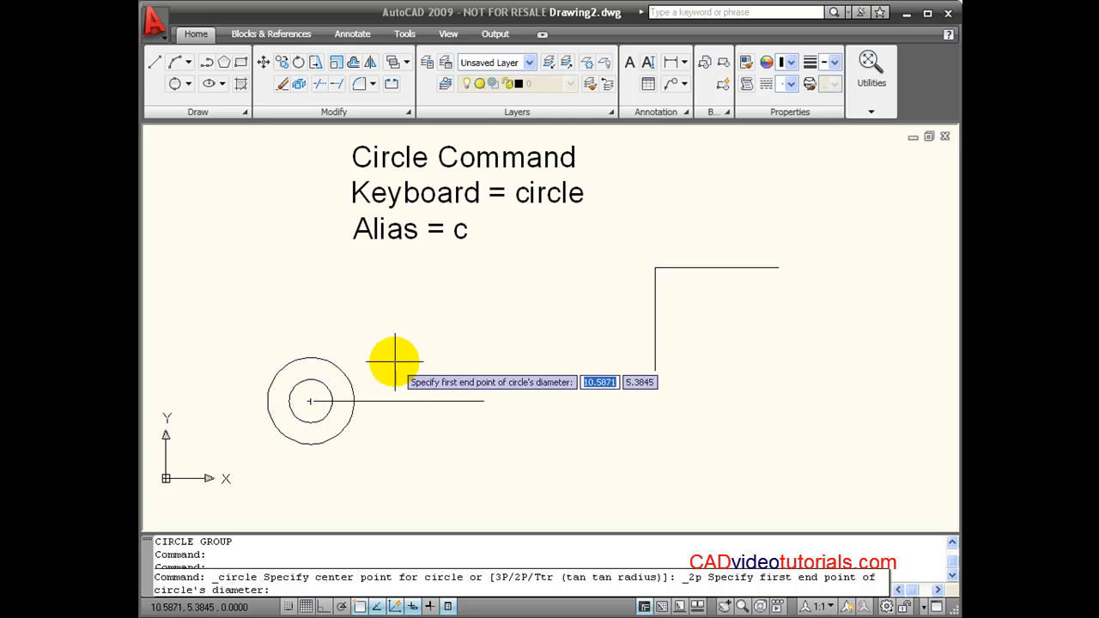
{"action": "mouse_move", "coordinate": [310, 402]}
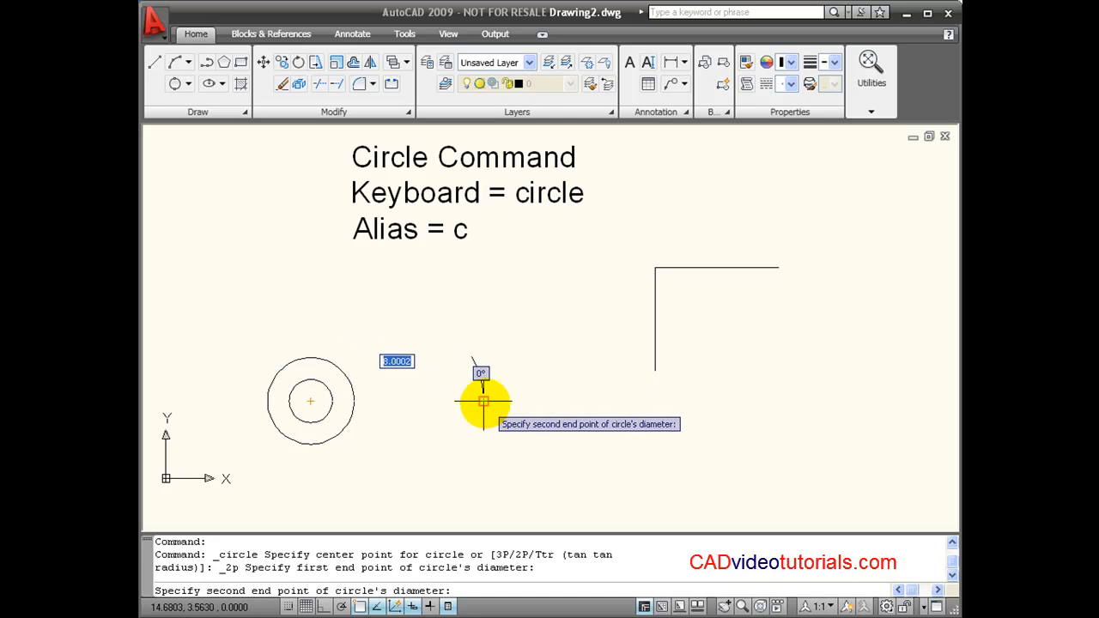
{"action": "left_click", "coordinate": [485, 402]}
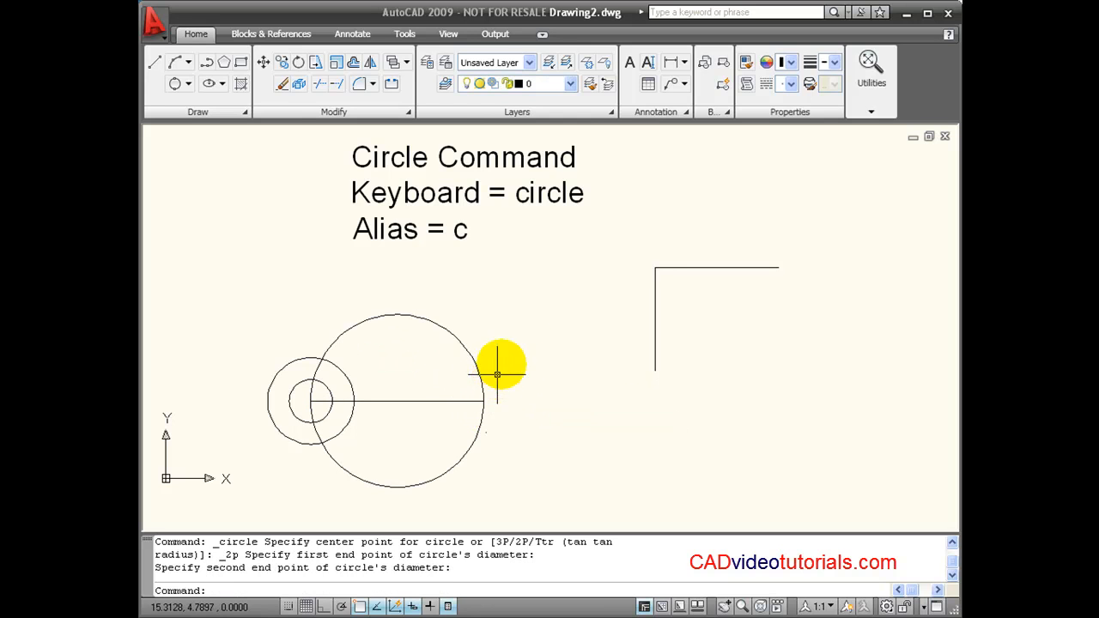
{"action": "mouse_move", "coordinate": [507, 311]}
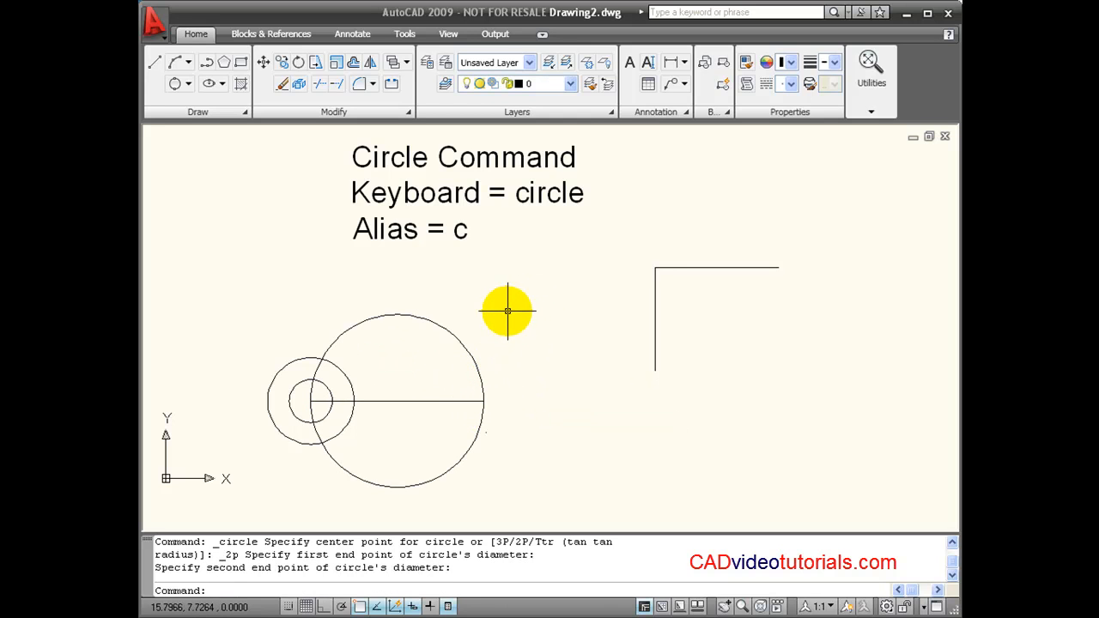
{"action": "mouse_move", "coordinate": [402, 443]}
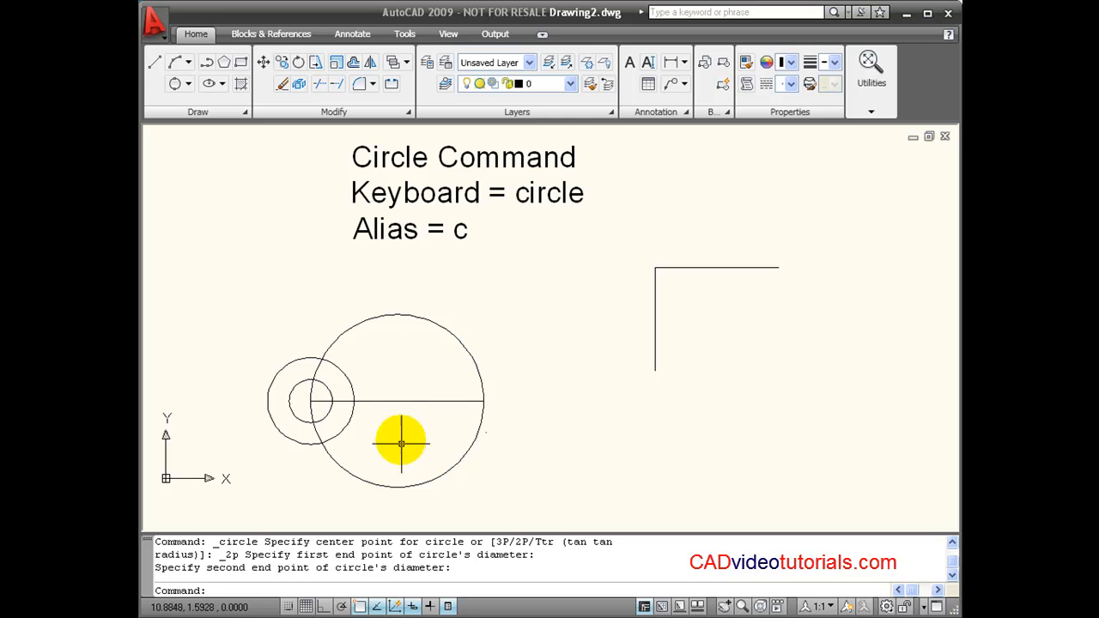
{"action": "mouse_move", "coordinate": [501, 326]}
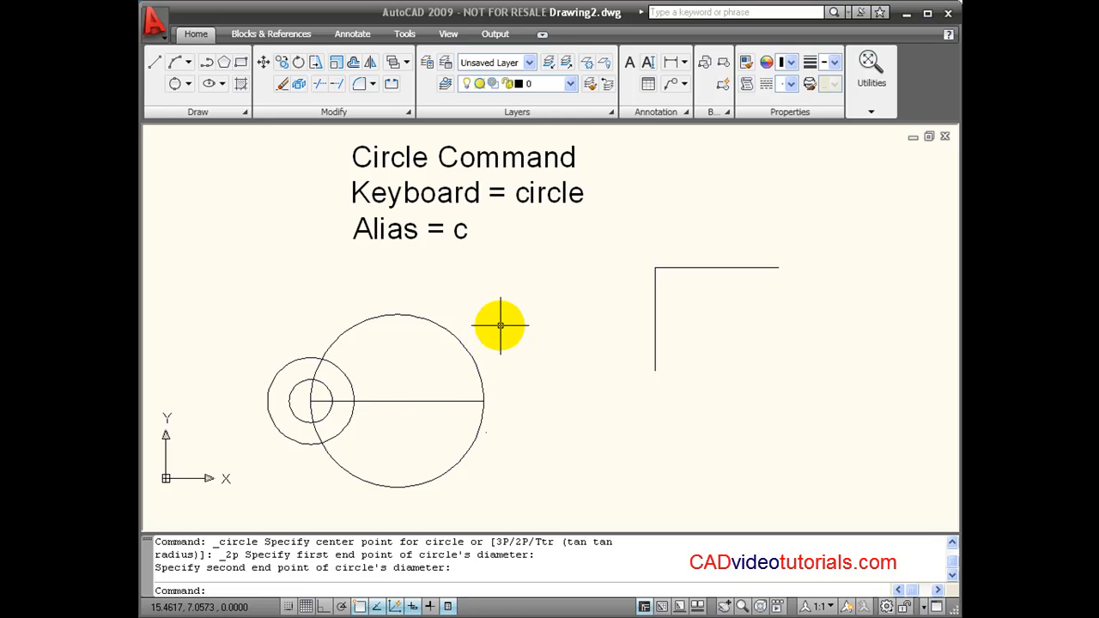
- Repeat the CIRCLE command so it awaits a centre point or 3P/2P/Ttr option
{"action": "right_click", "coordinate": [502, 326]}
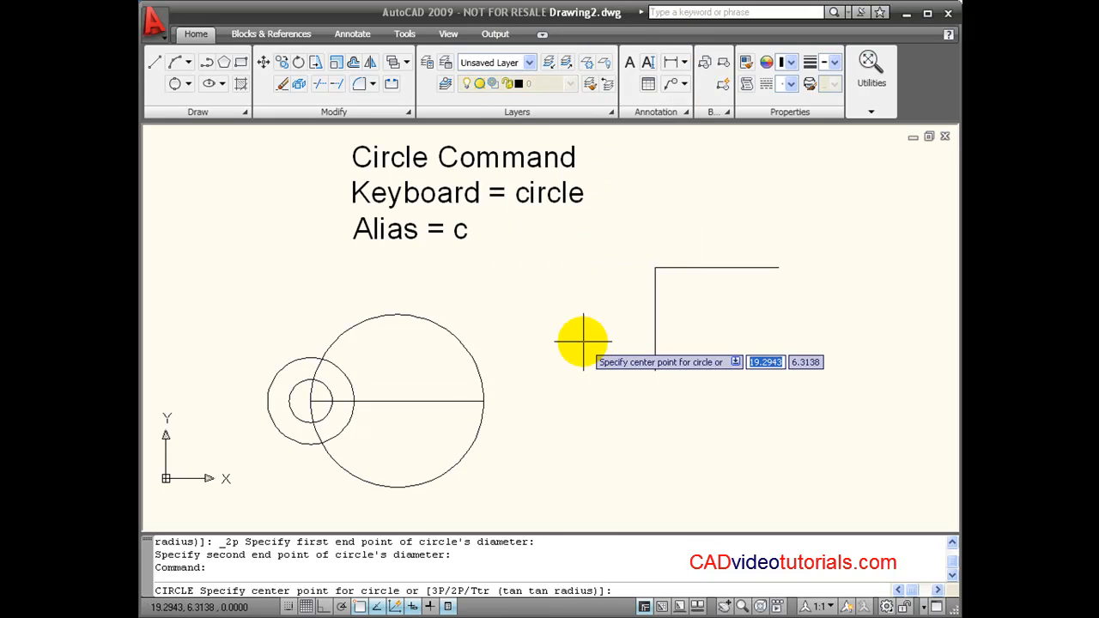
{"action": "mouse_move", "coordinate": [273, 169]}
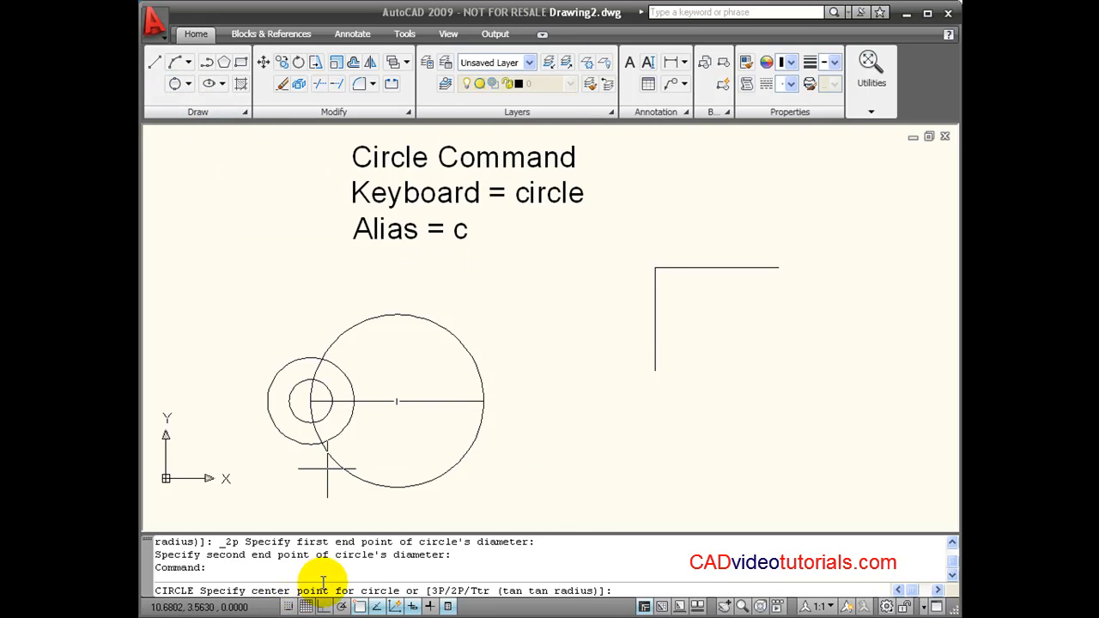
{"action": "mouse_move", "coordinate": [574, 591]}
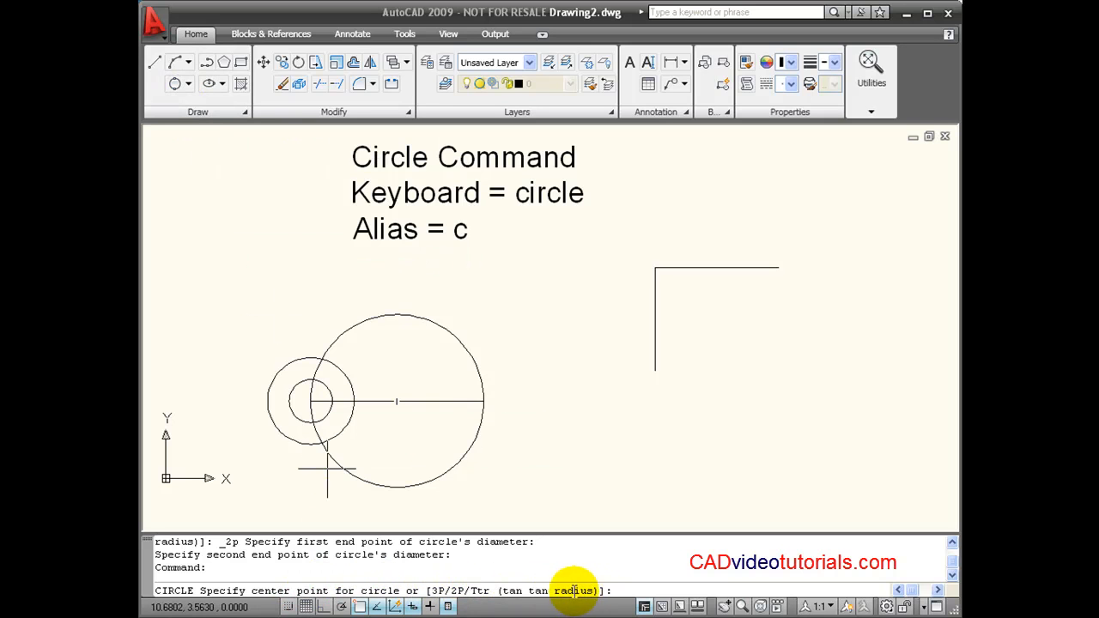
{"action": "mouse_move", "coordinate": [461, 591]}
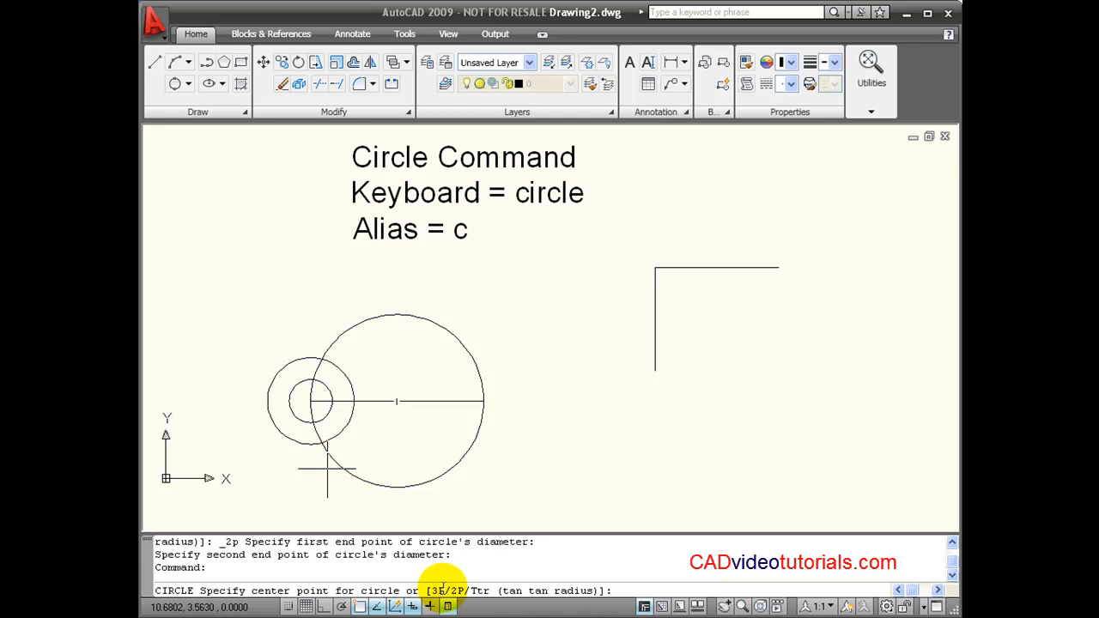
{"action": "mouse_move", "coordinate": [519, 418]}
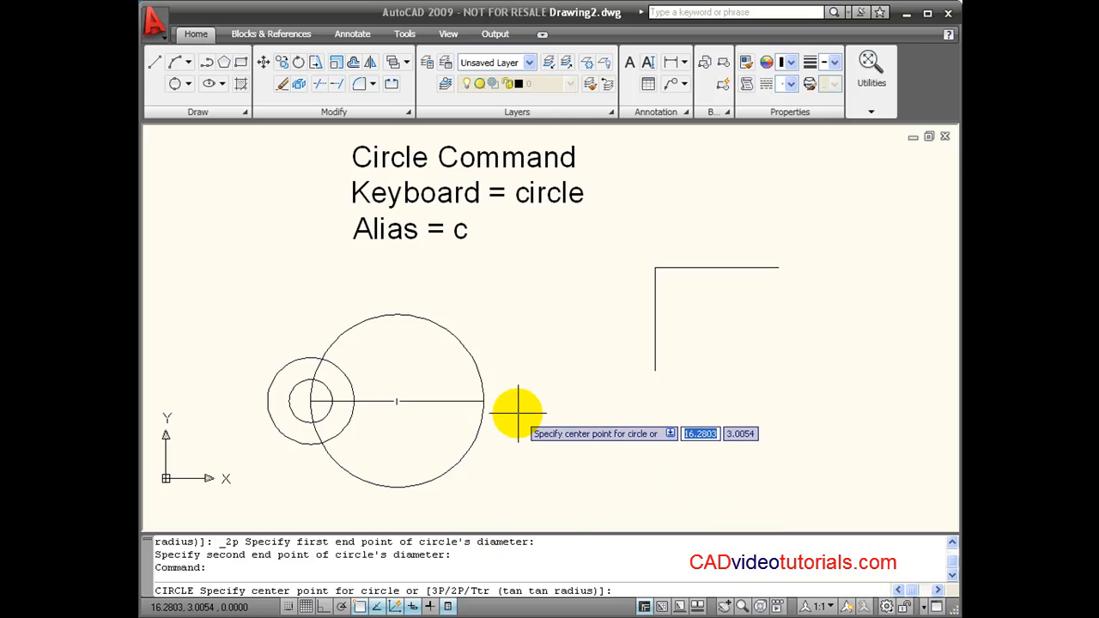
- Draw a 3P circle through the endpoints of the two right-hand lines
{"action": "type", "text": "3p"}
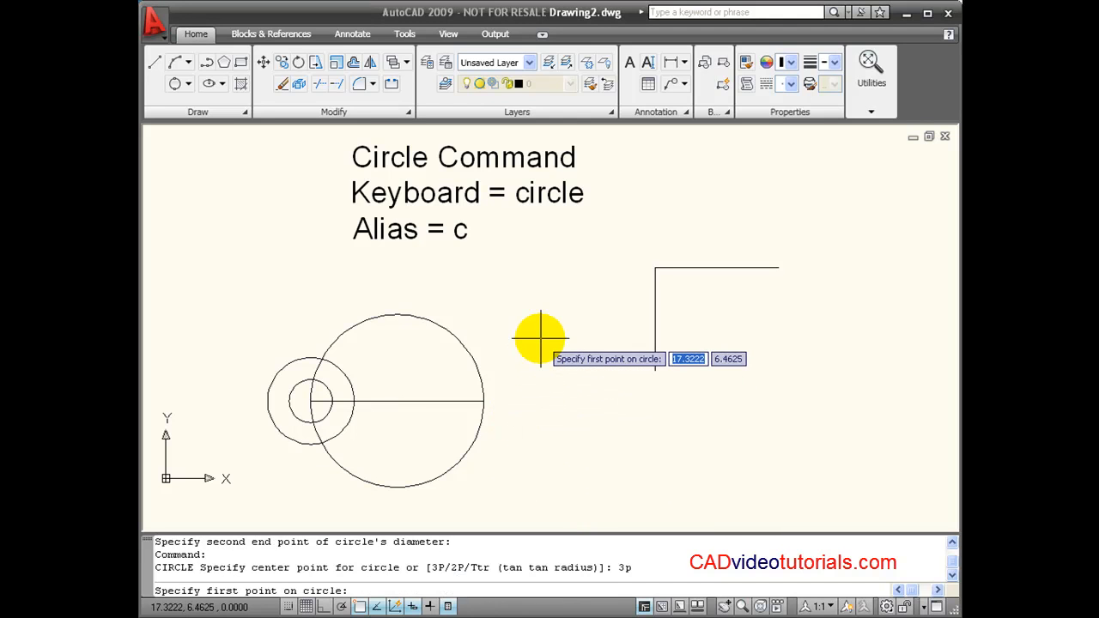
{"action": "mouse_move", "coordinate": [799, 324]}
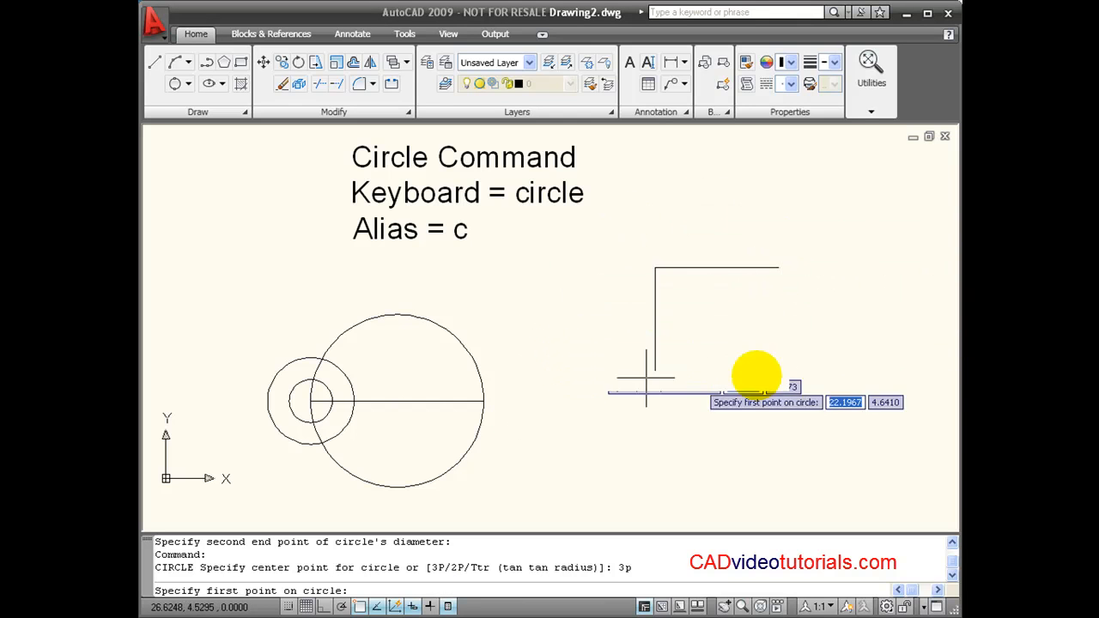
{"action": "mouse_move", "coordinate": [780, 268]}
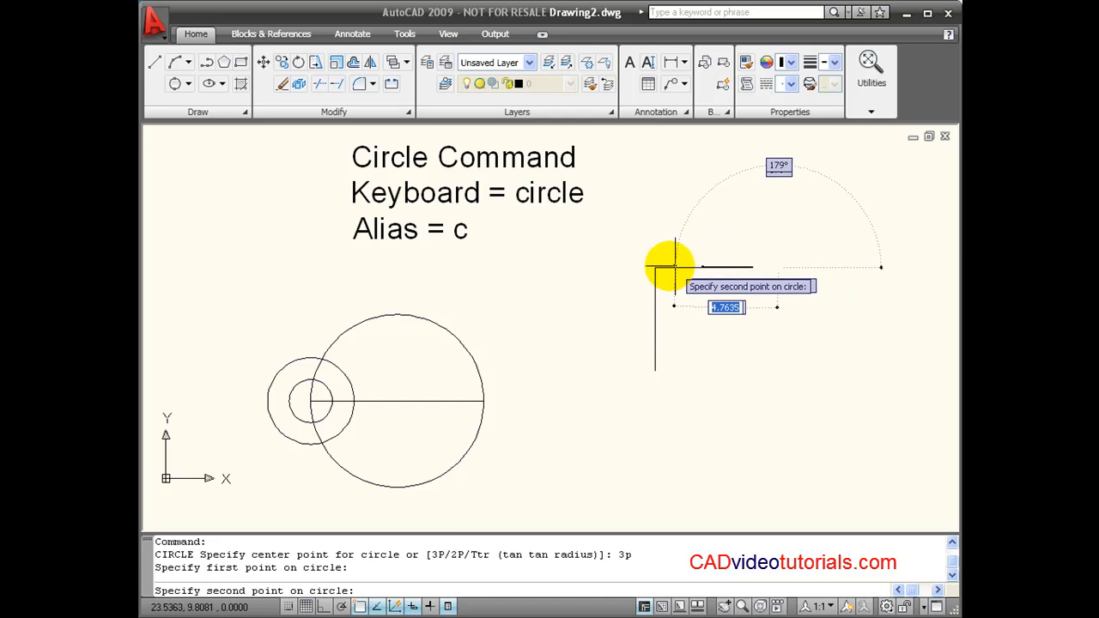
{"action": "left_click", "coordinate": [674, 266]}
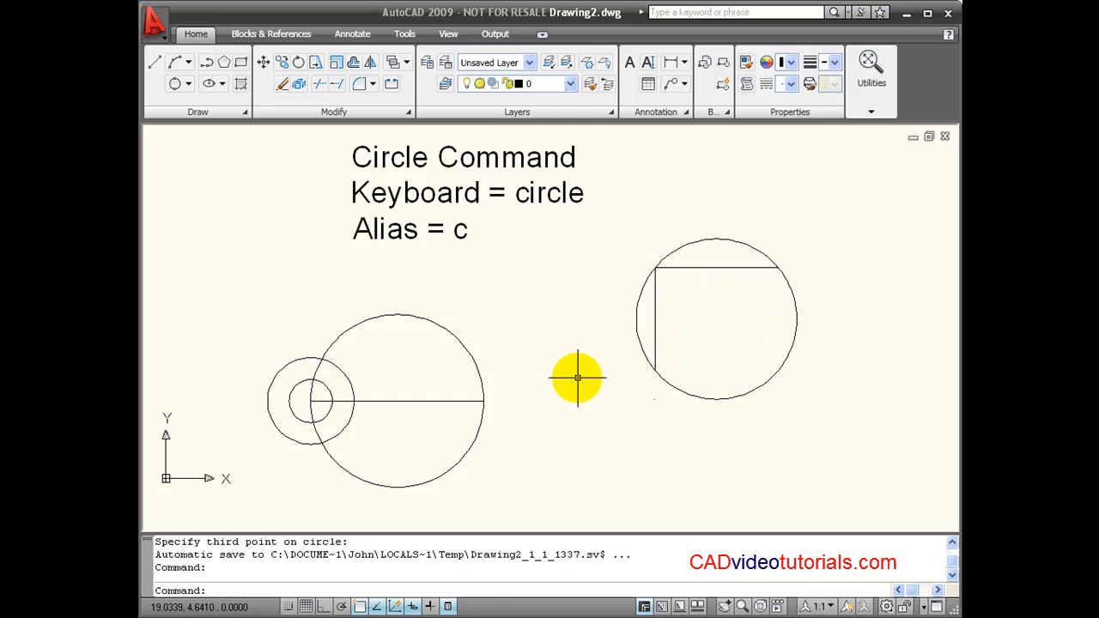
{"action": "mouse_move", "coordinate": [639, 244]}
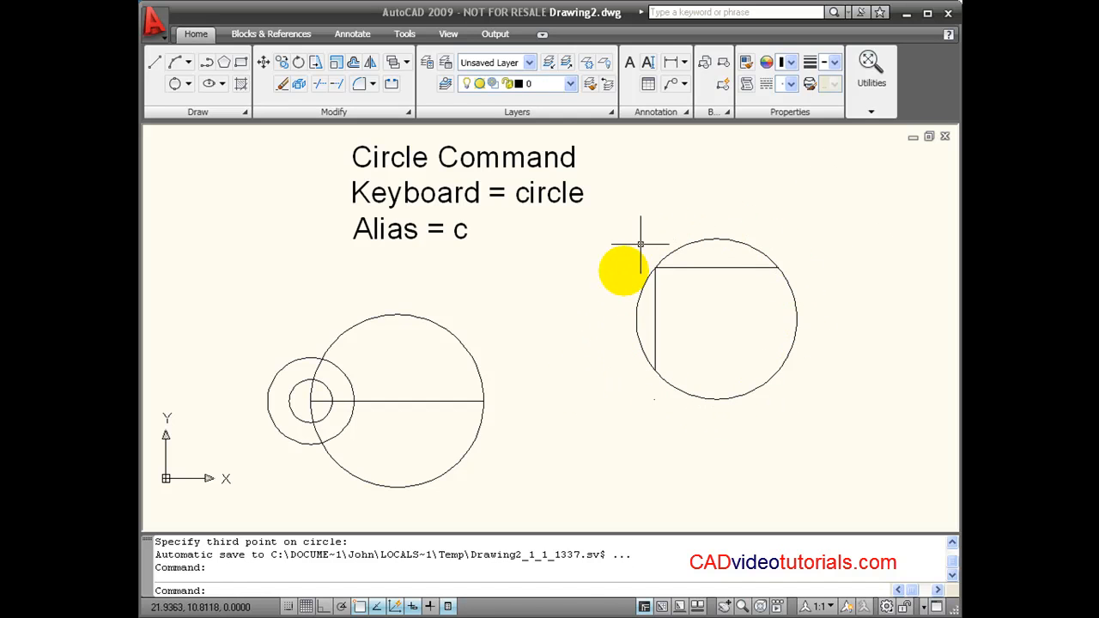
{"action": "mouse_move", "coordinate": [553, 323]}
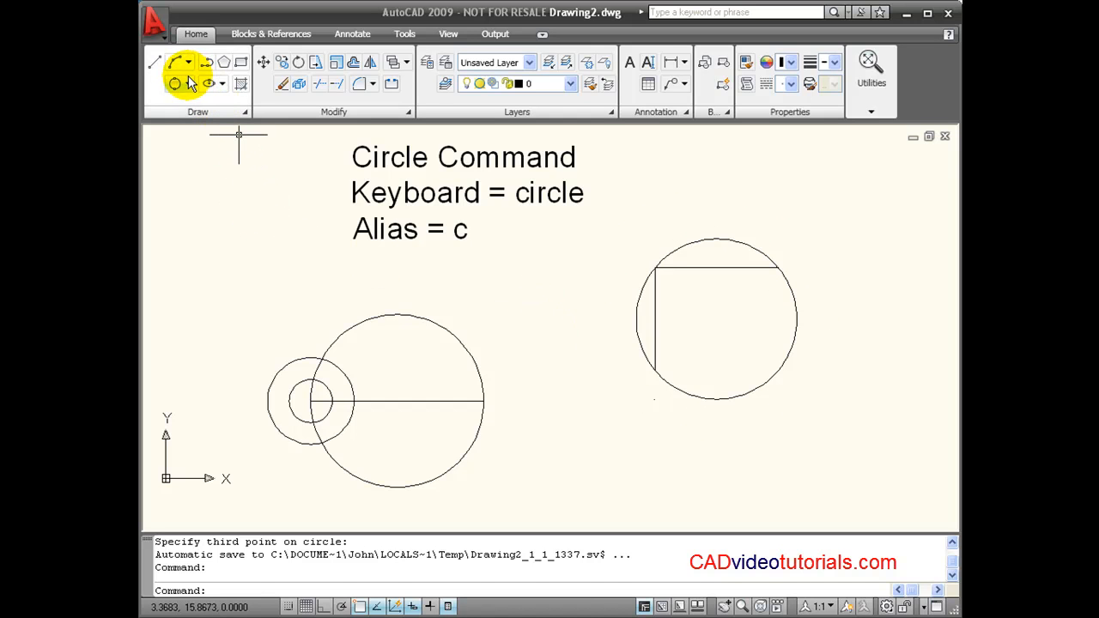
- Start a Tan, Tan, Radius circle tangent to the right-hand and large left circles
{"action": "left_click", "coordinate": [189, 83]}
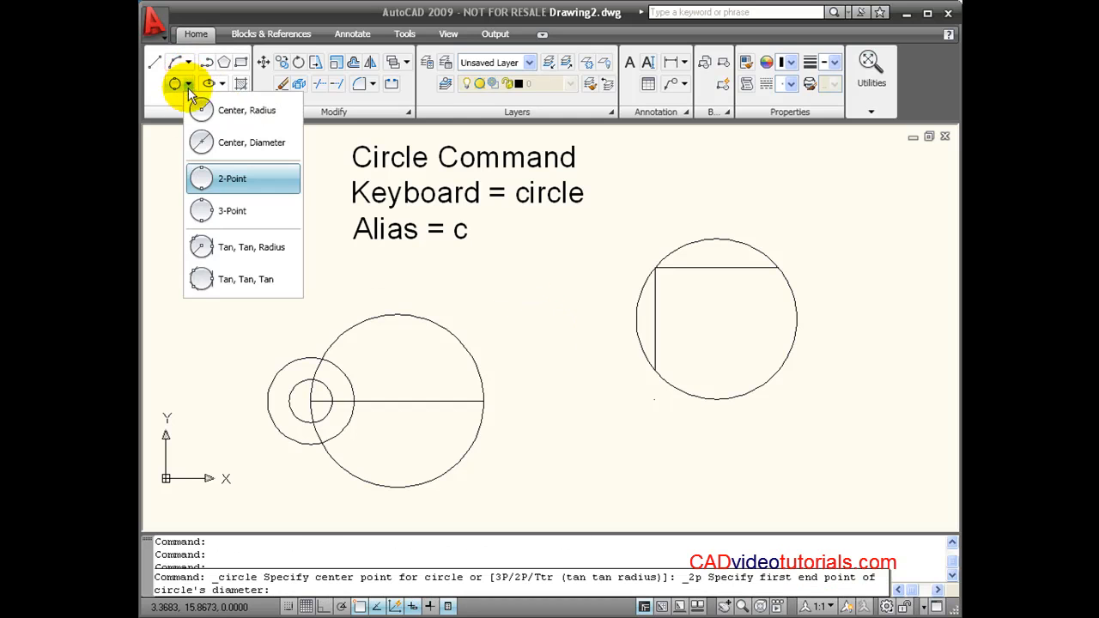
{"action": "mouse_move", "coordinate": [251, 247]}
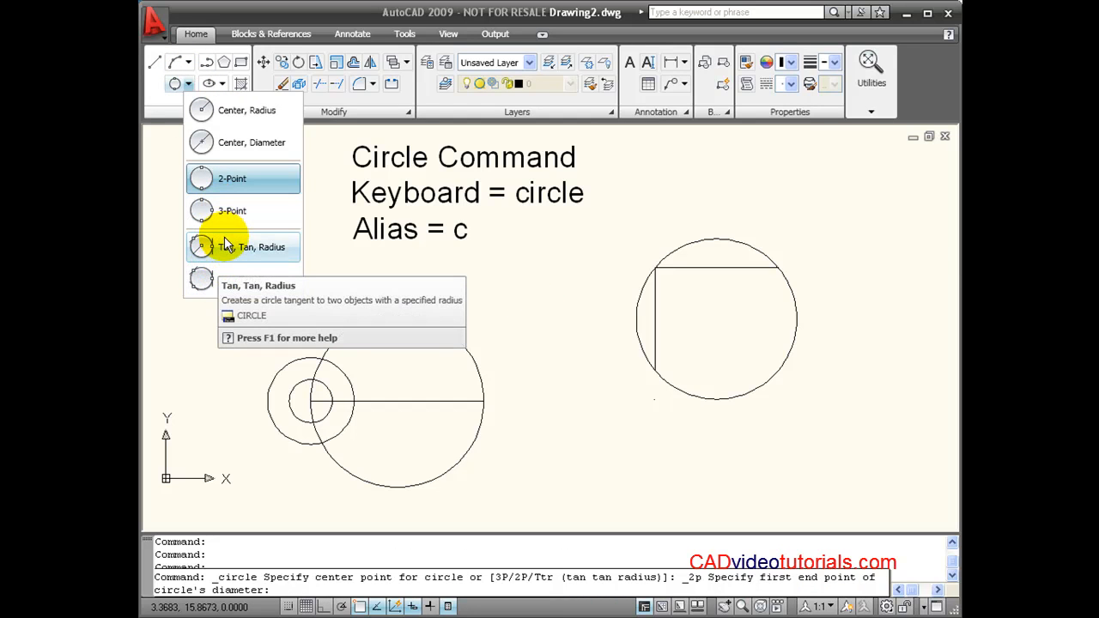
{"action": "left_click", "coordinate": [254, 248]}
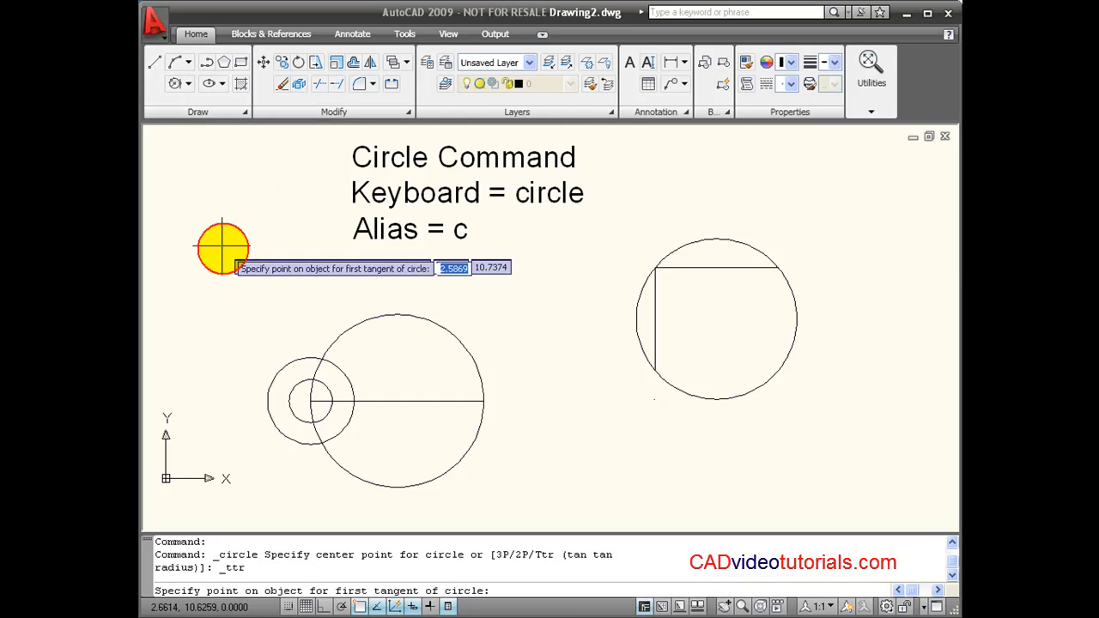
{"action": "mouse_move", "coordinate": [654, 419]}
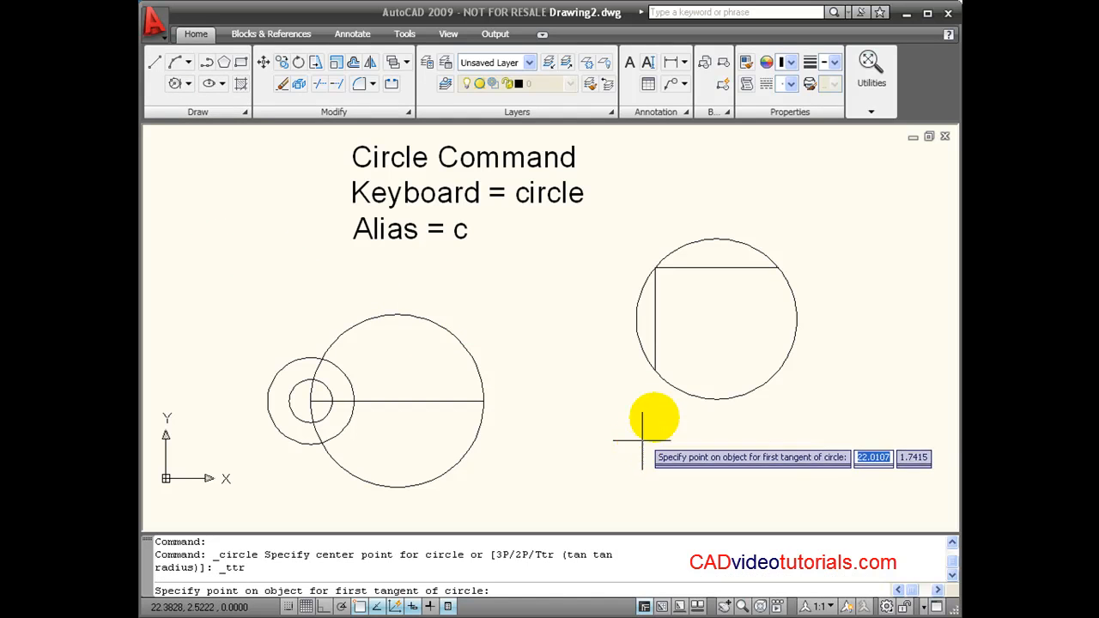
{"action": "left_click", "coordinate": [654, 418]}
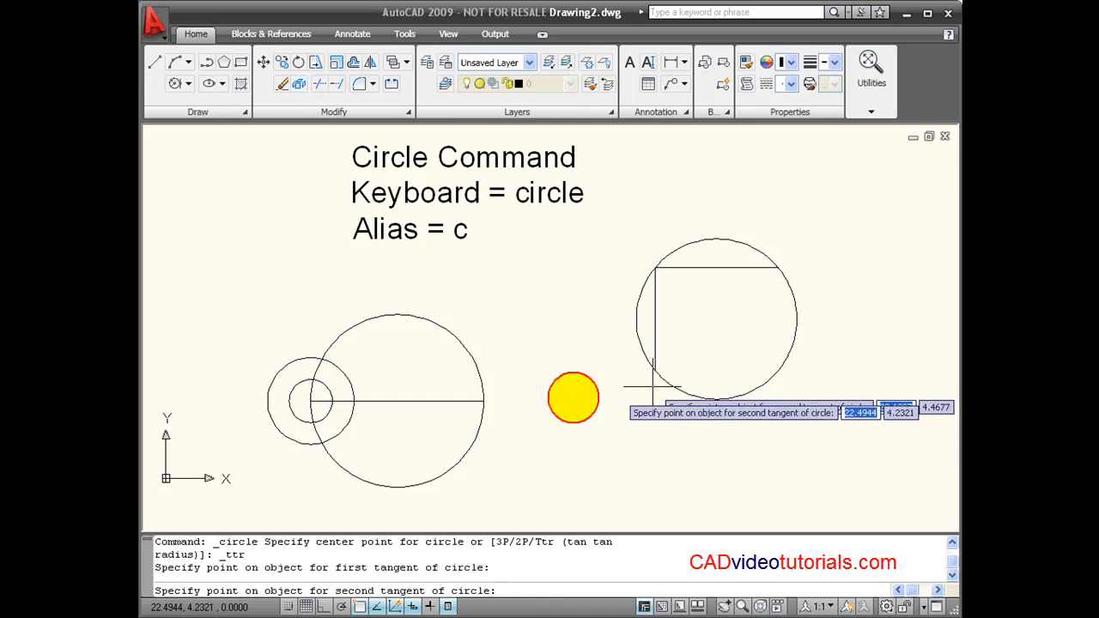
{"action": "mouse_move", "coordinate": [481, 450]}
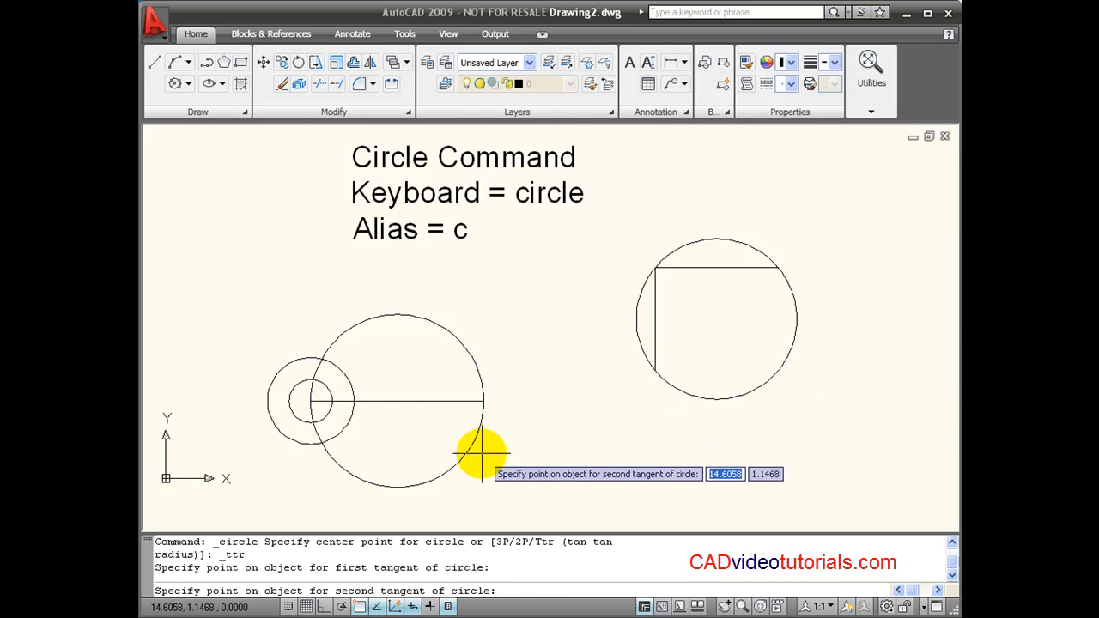
{"action": "mouse_move", "coordinate": [477, 421]}
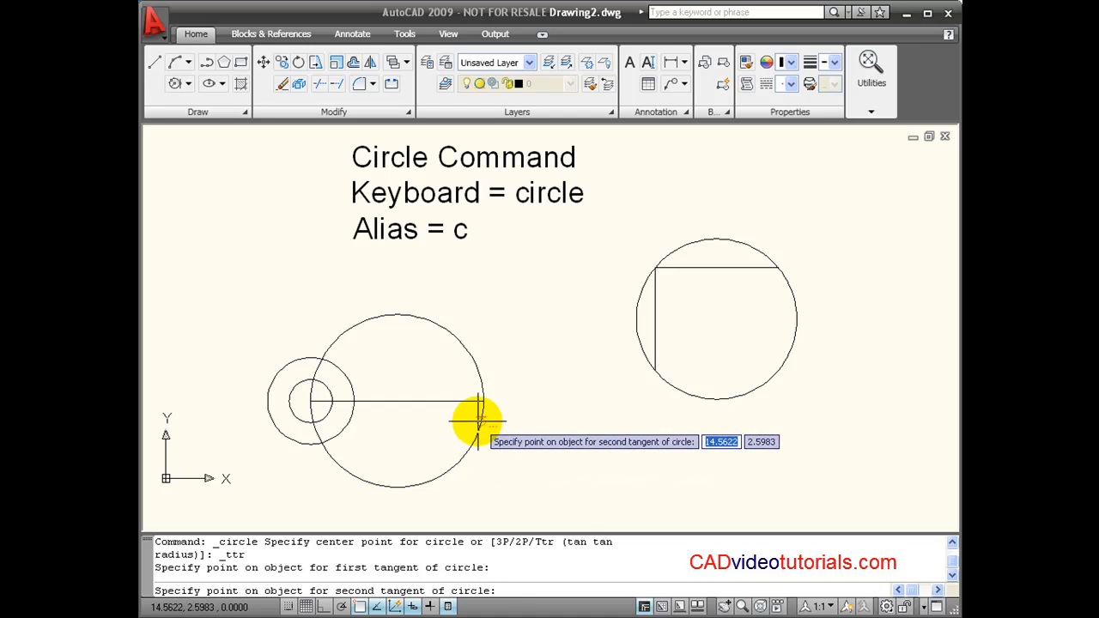
{"action": "left_click", "coordinate": [478, 421]}
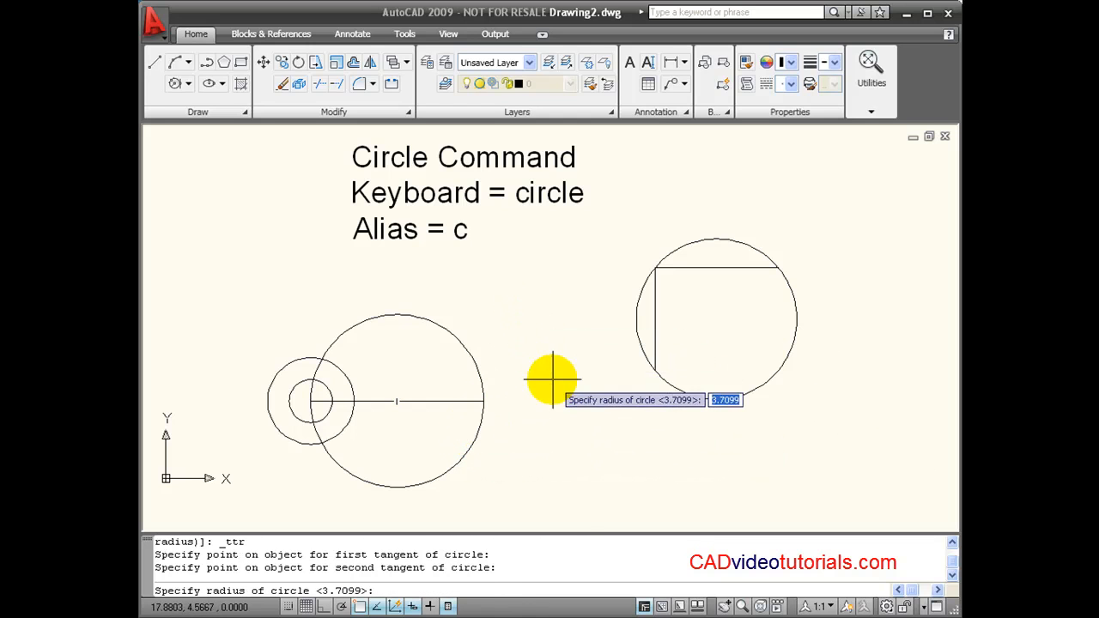
{"action": "mouse_move", "coordinate": [666, 446]}
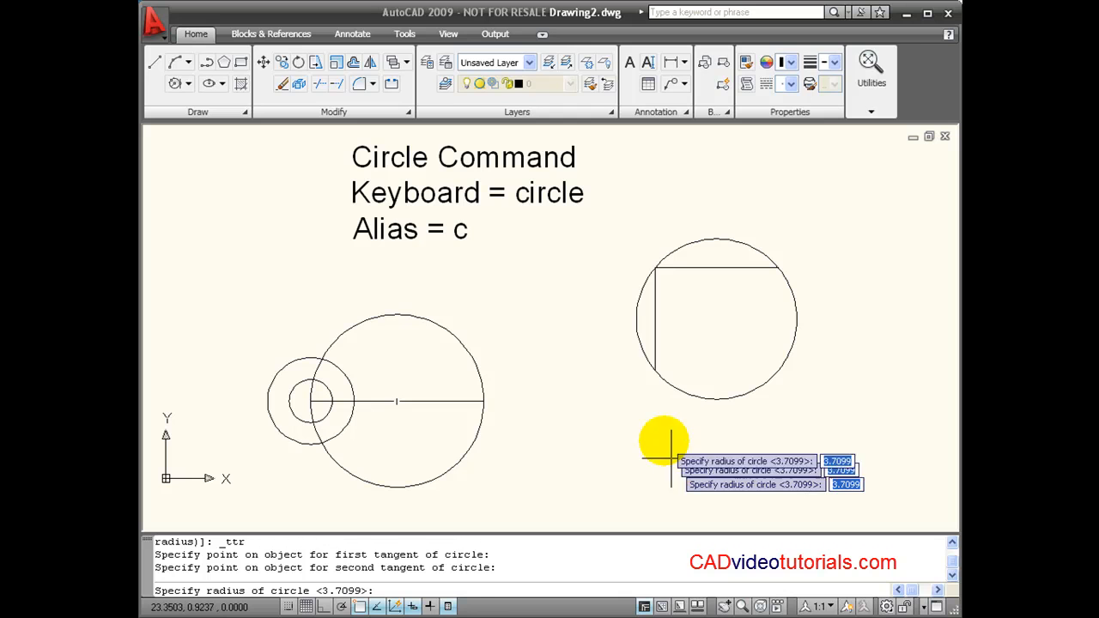
{"action": "mouse_move", "coordinate": [657, 477]}
{"action": "type", "text": "4"}
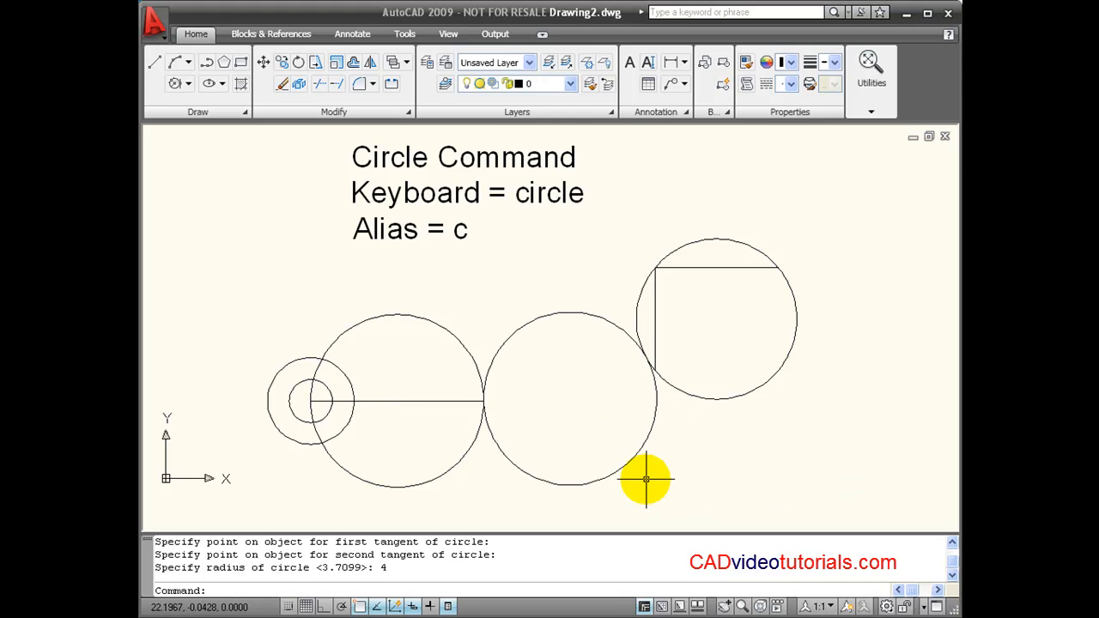
{"action": "mouse_move", "coordinate": [770, 396]}
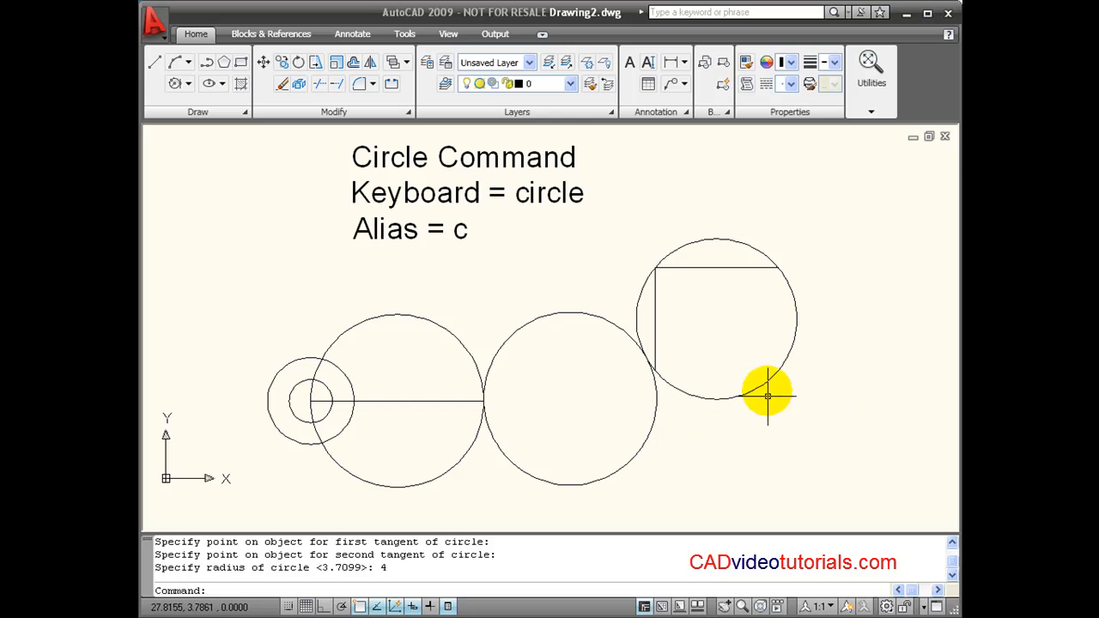
{"action": "mouse_move", "coordinate": [605, 328]}
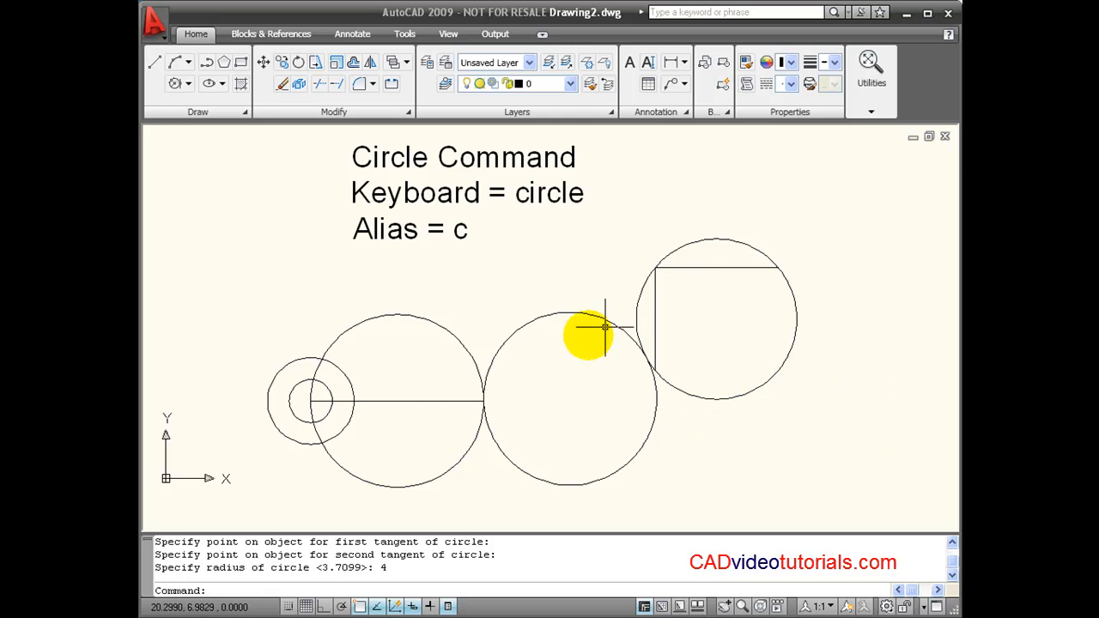
{"action": "mouse_move", "coordinate": [773, 185]}
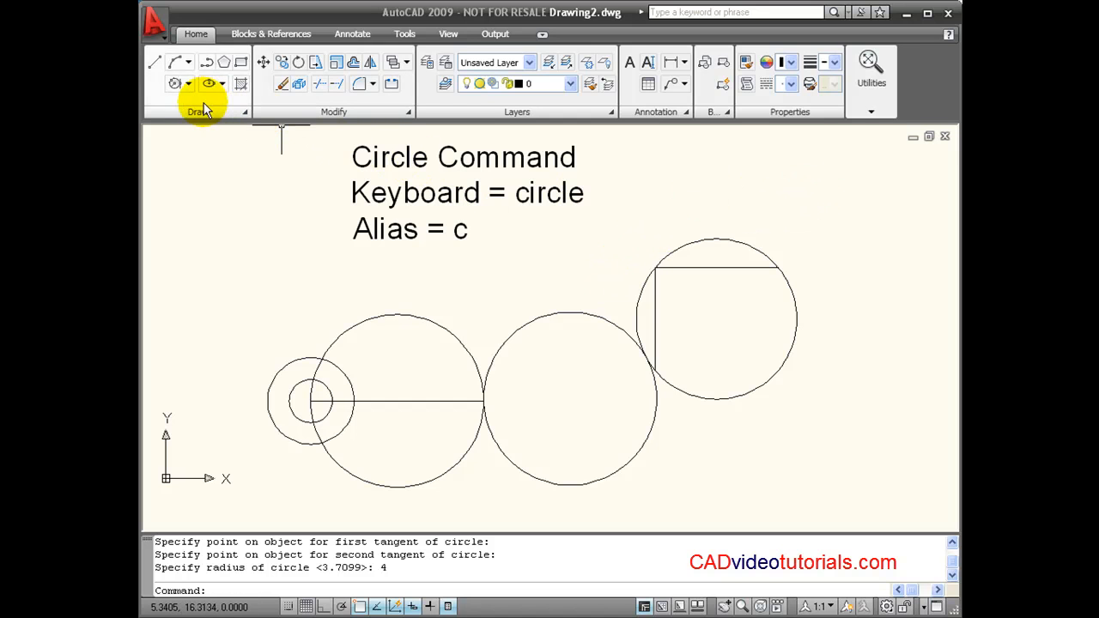
- Draw a Tan, Tan, Tan circle tangent to the right, middle and left circles
{"action": "left_click", "coordinate": [189, 83]}
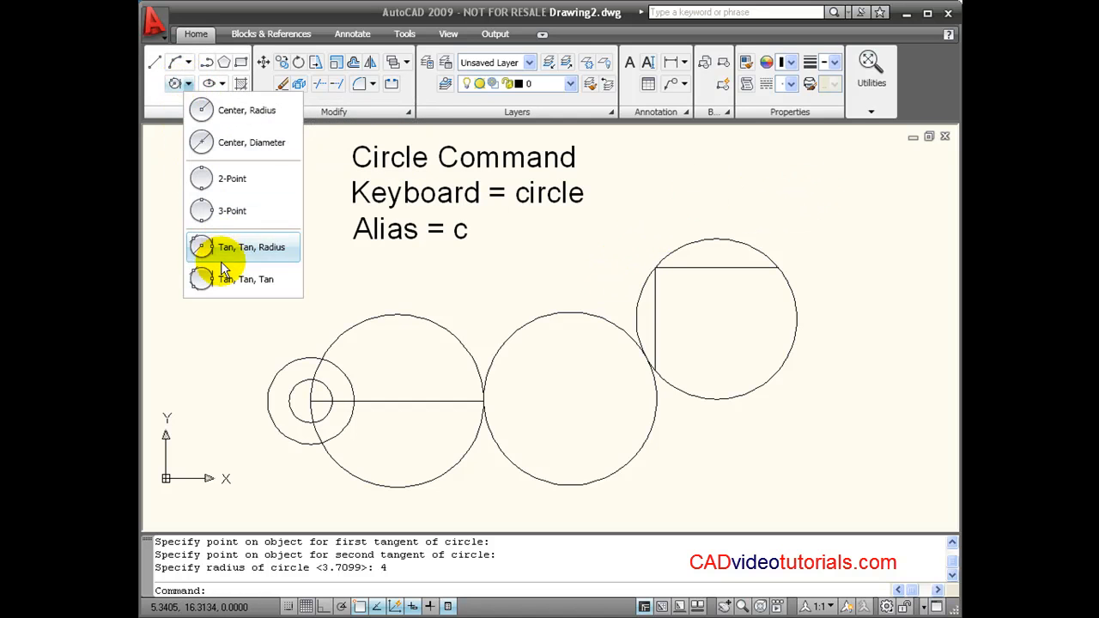
{"action": "left_click", "coordinate": [247, 278]}
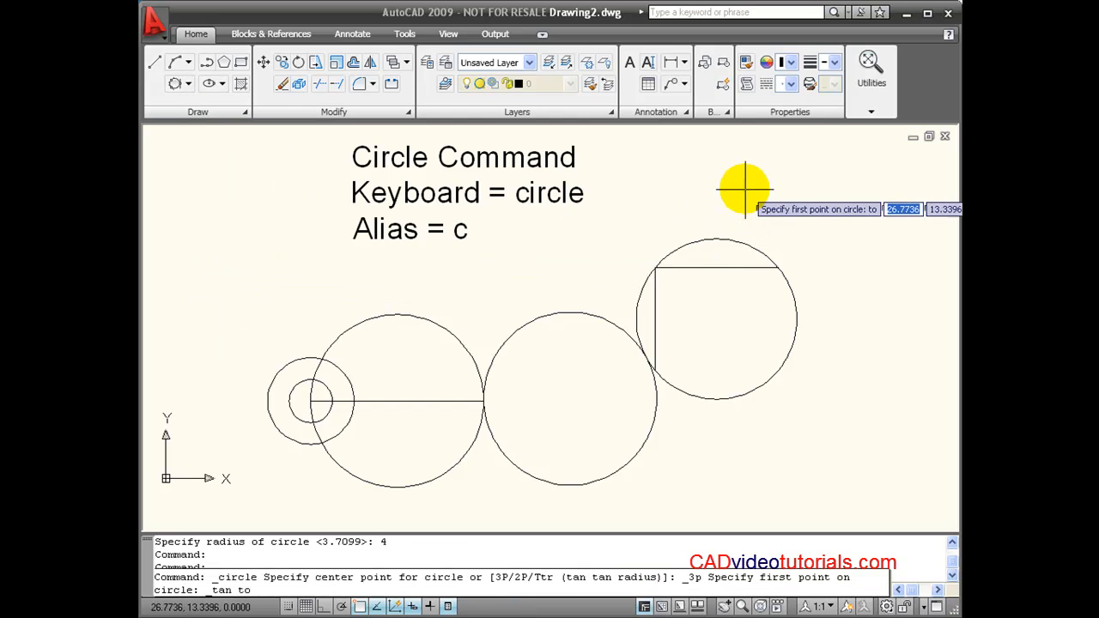
{"action": "mouse_move", "coordinate": [687, 251]}
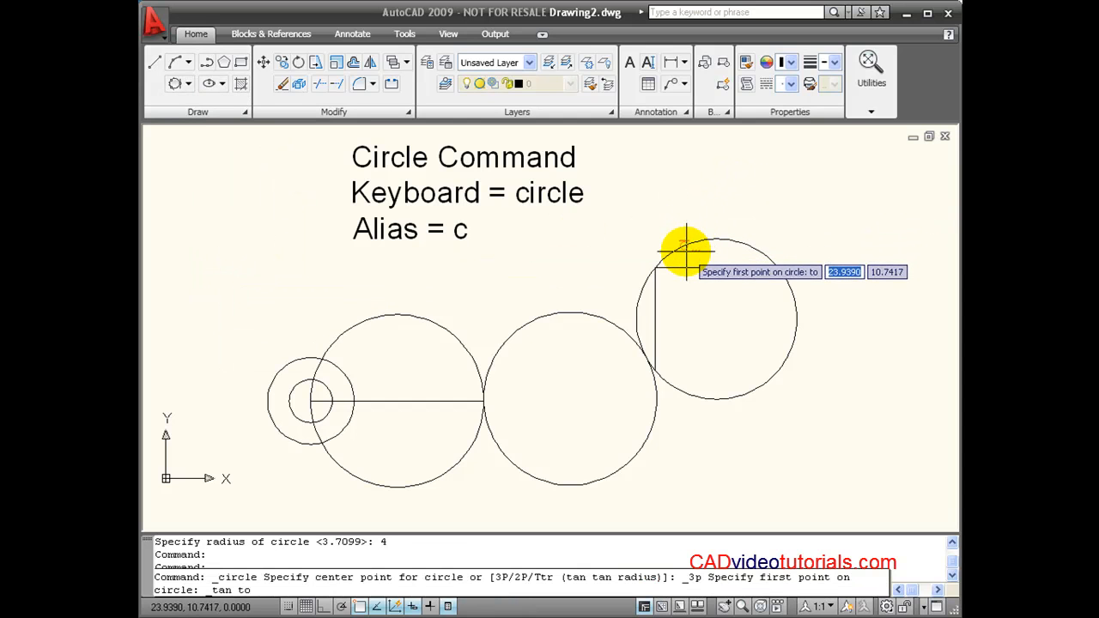
{"action": "left_click", "coordinate": [685, 254]}
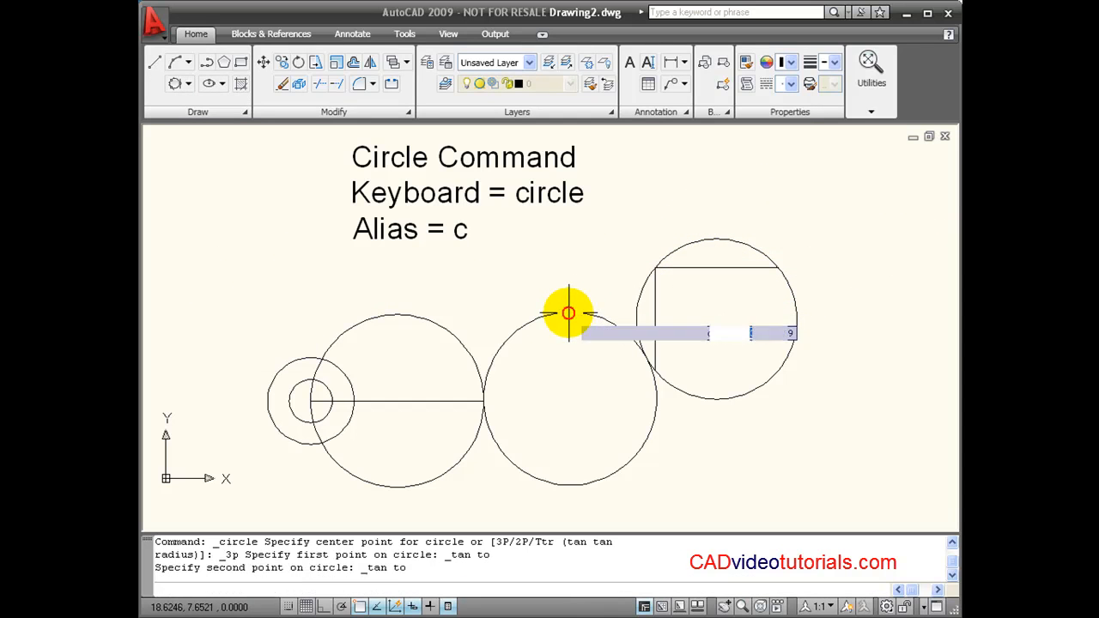
{"action": "left_click", "coordinate": [570, 313]}
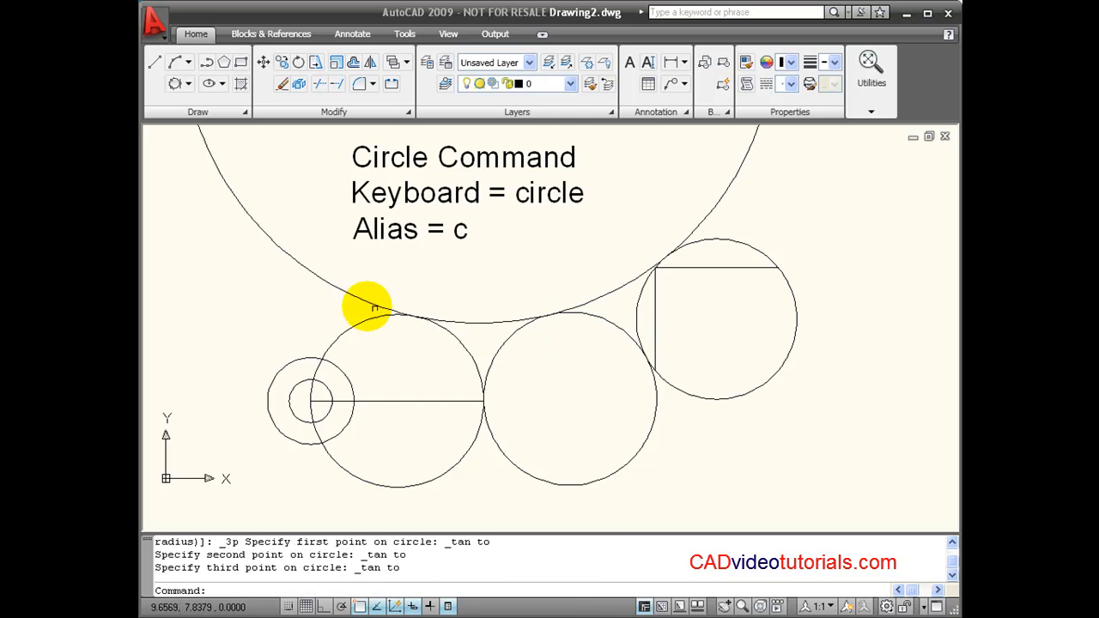
{"action": "mouse_move", "coordinate": [862, 254]}
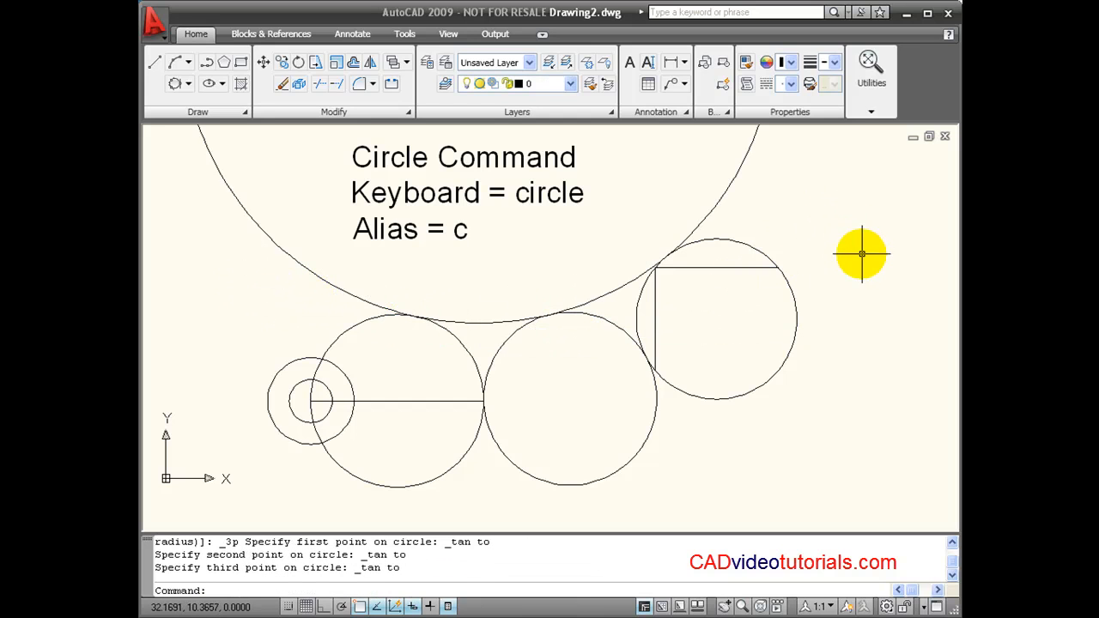
{"action": "mouse_move", "coordinate": [239, 296]}
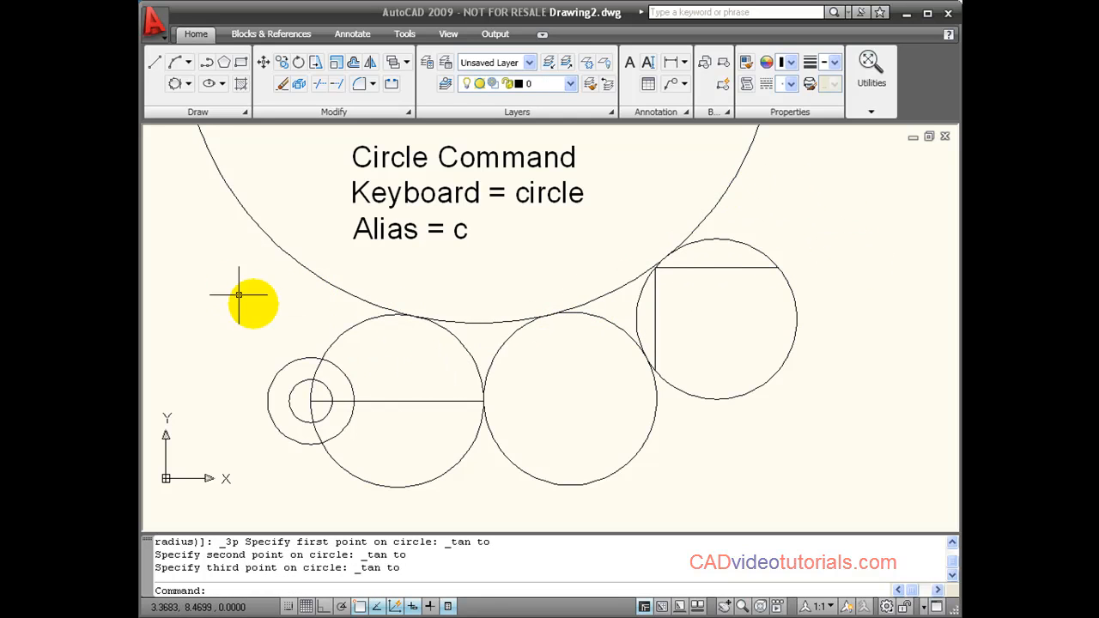
{"action": "mouse_move", "coordinate": [877, 308]}
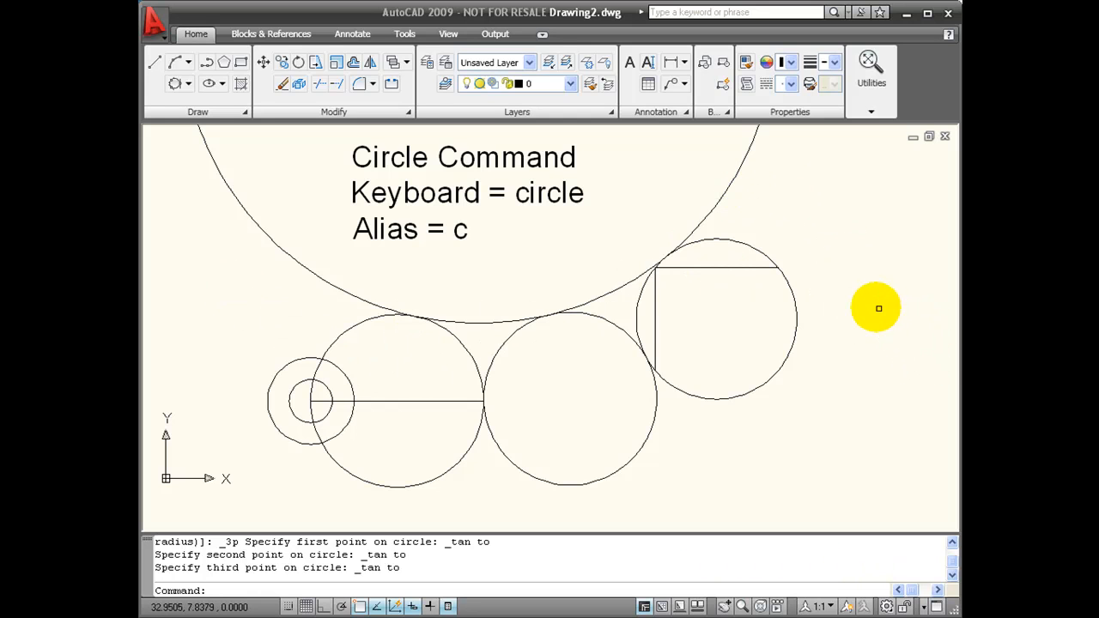